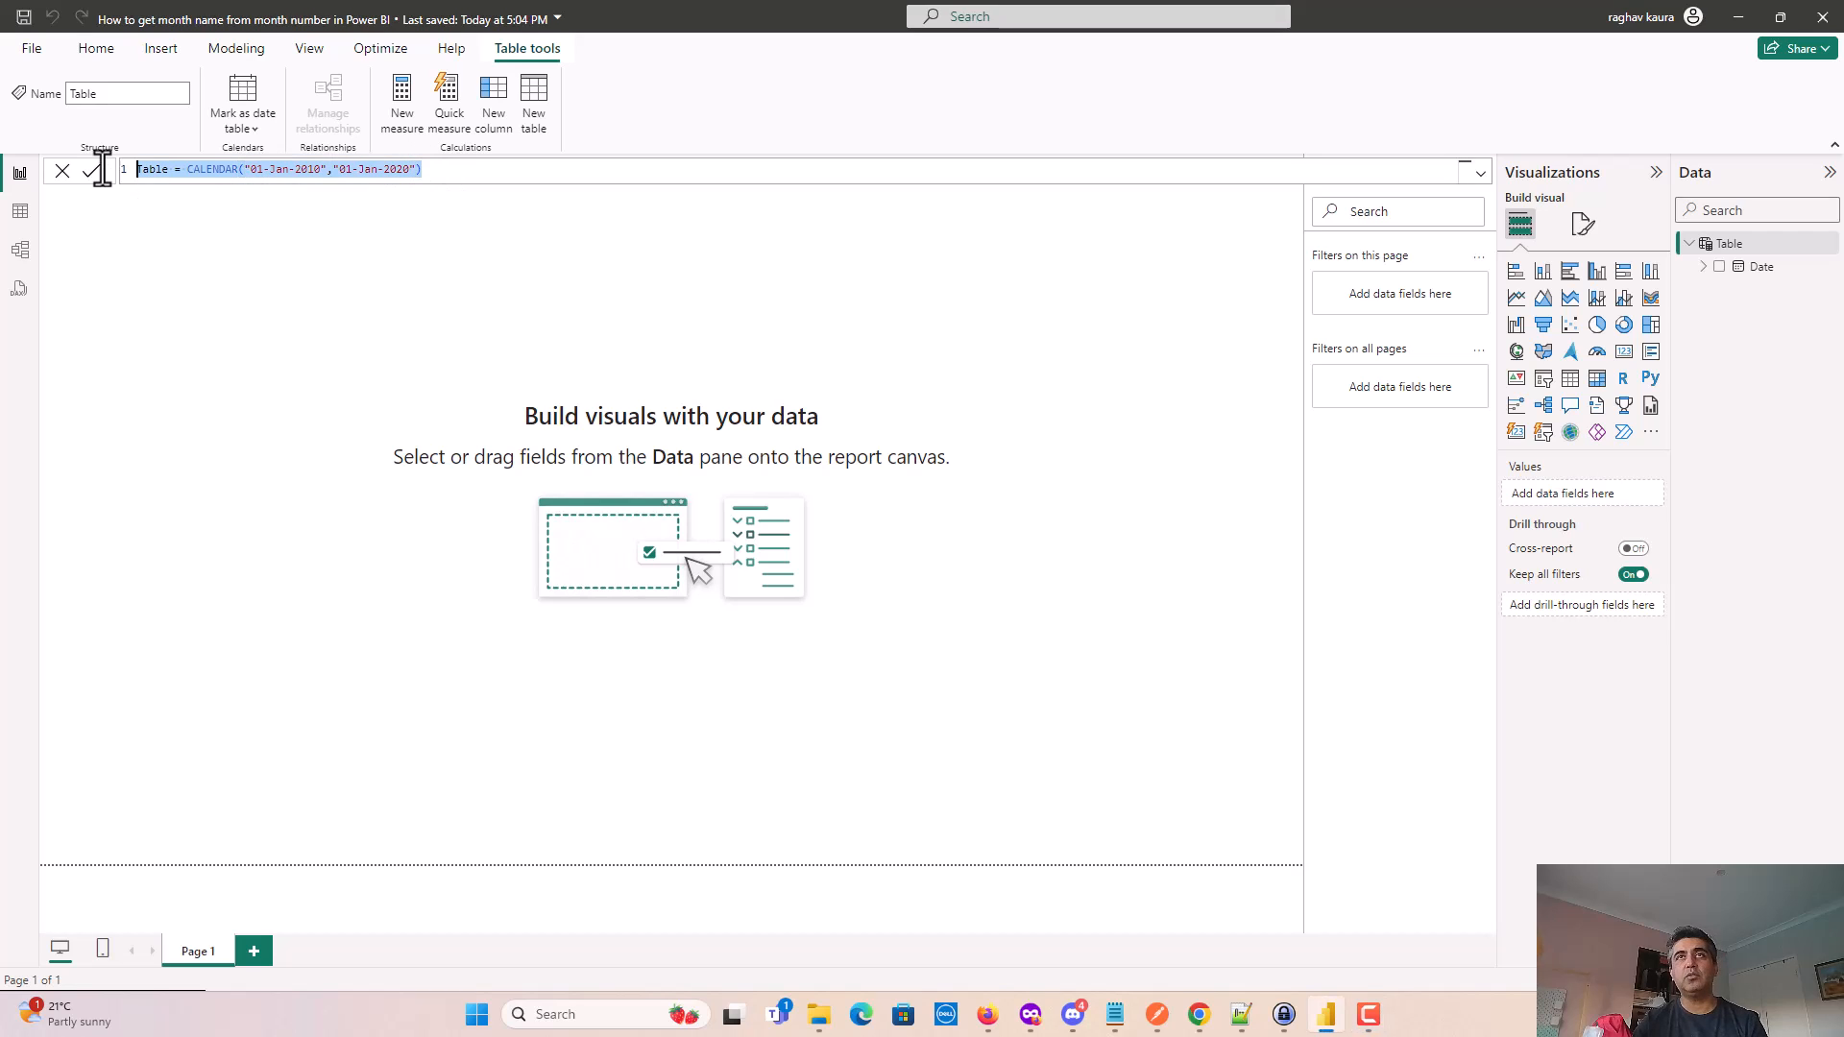
{"action": "mouse_move", "coordinate": [19, 210]}
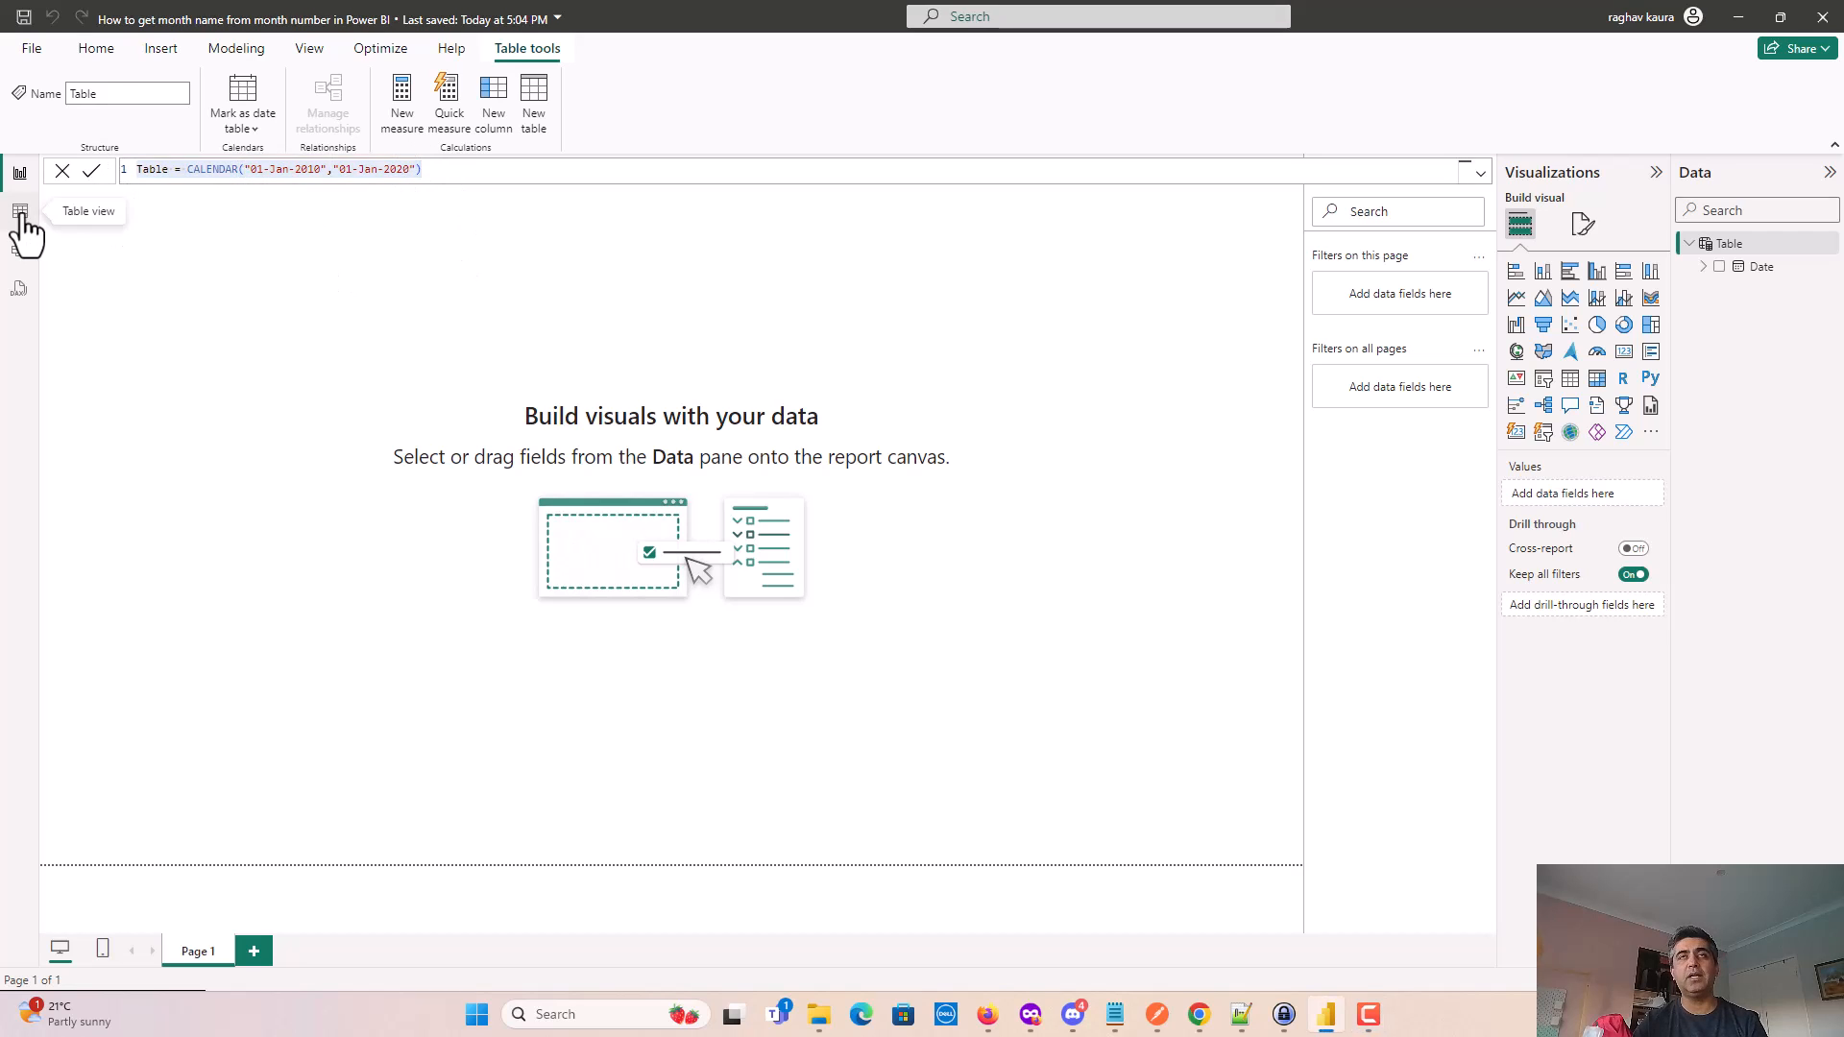
Switch to Table view to see the calendar table's daily Date column from January 2010.
{"action": "left_click", "coordinate": [19, 210]}
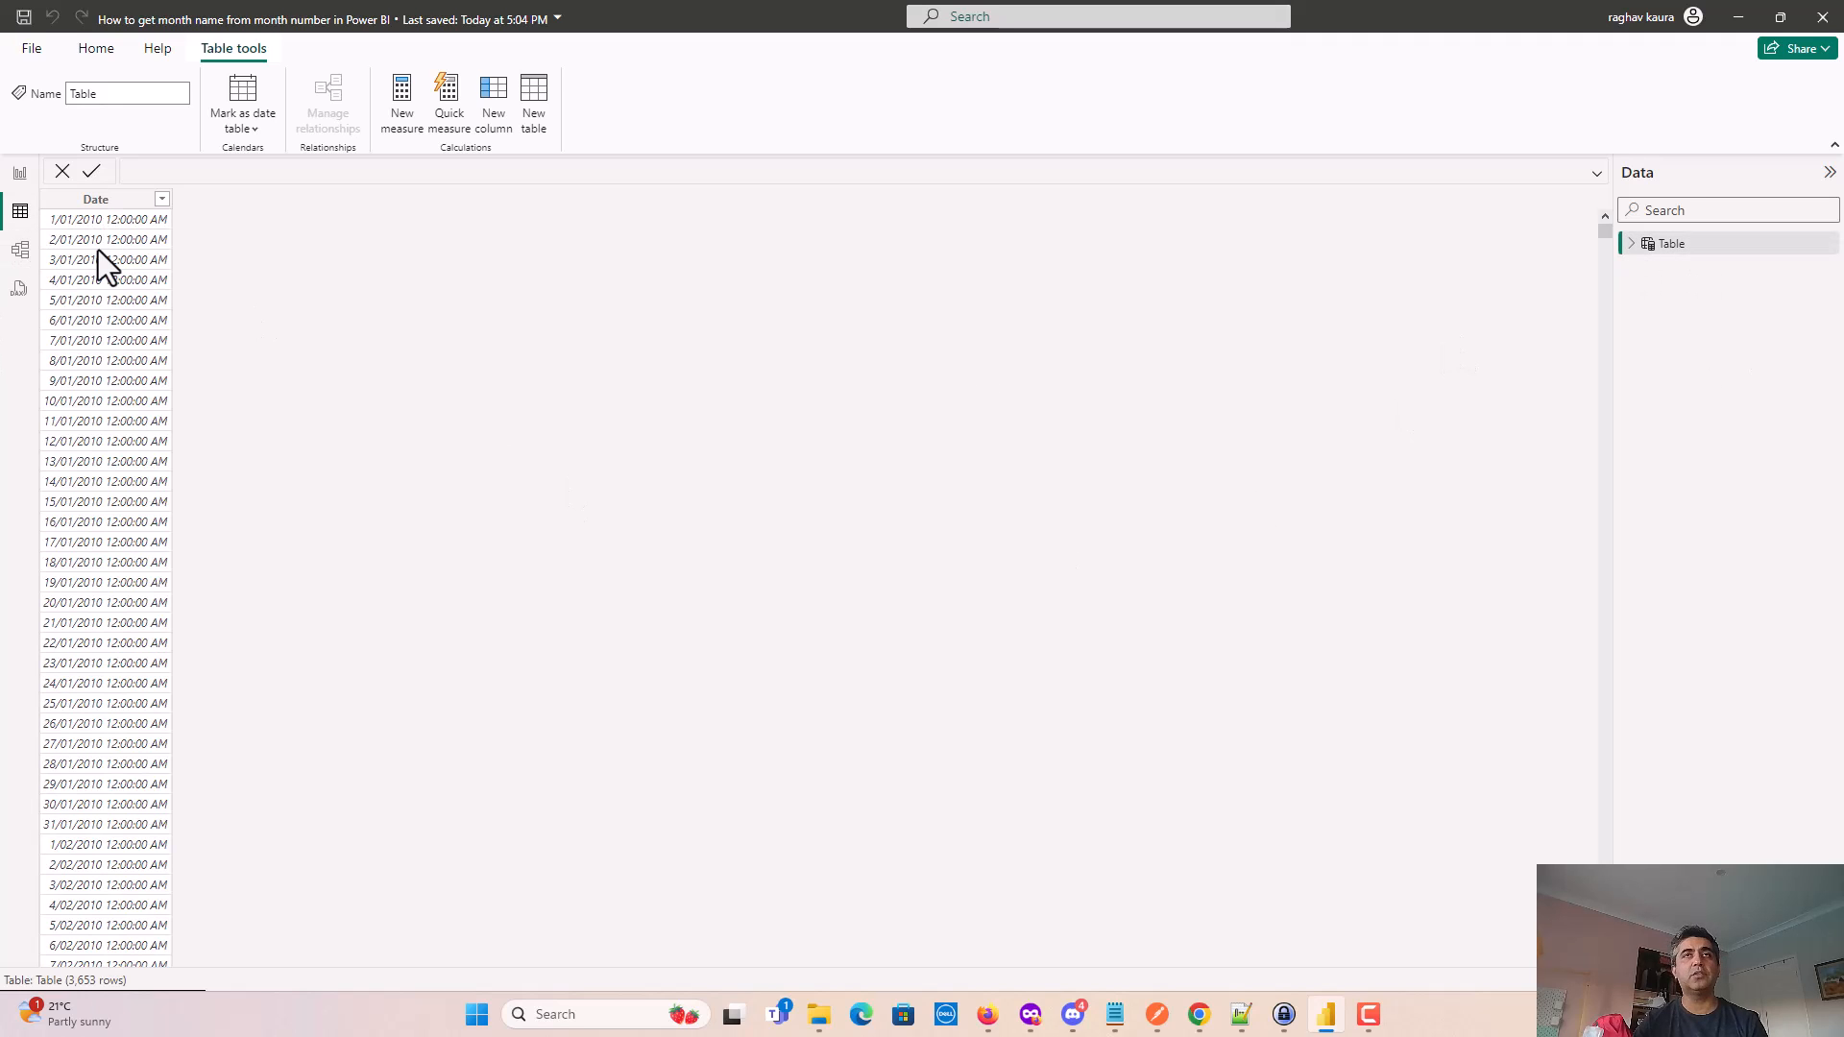
{"action": "mouse_move", "coordinate": [79, 247]}
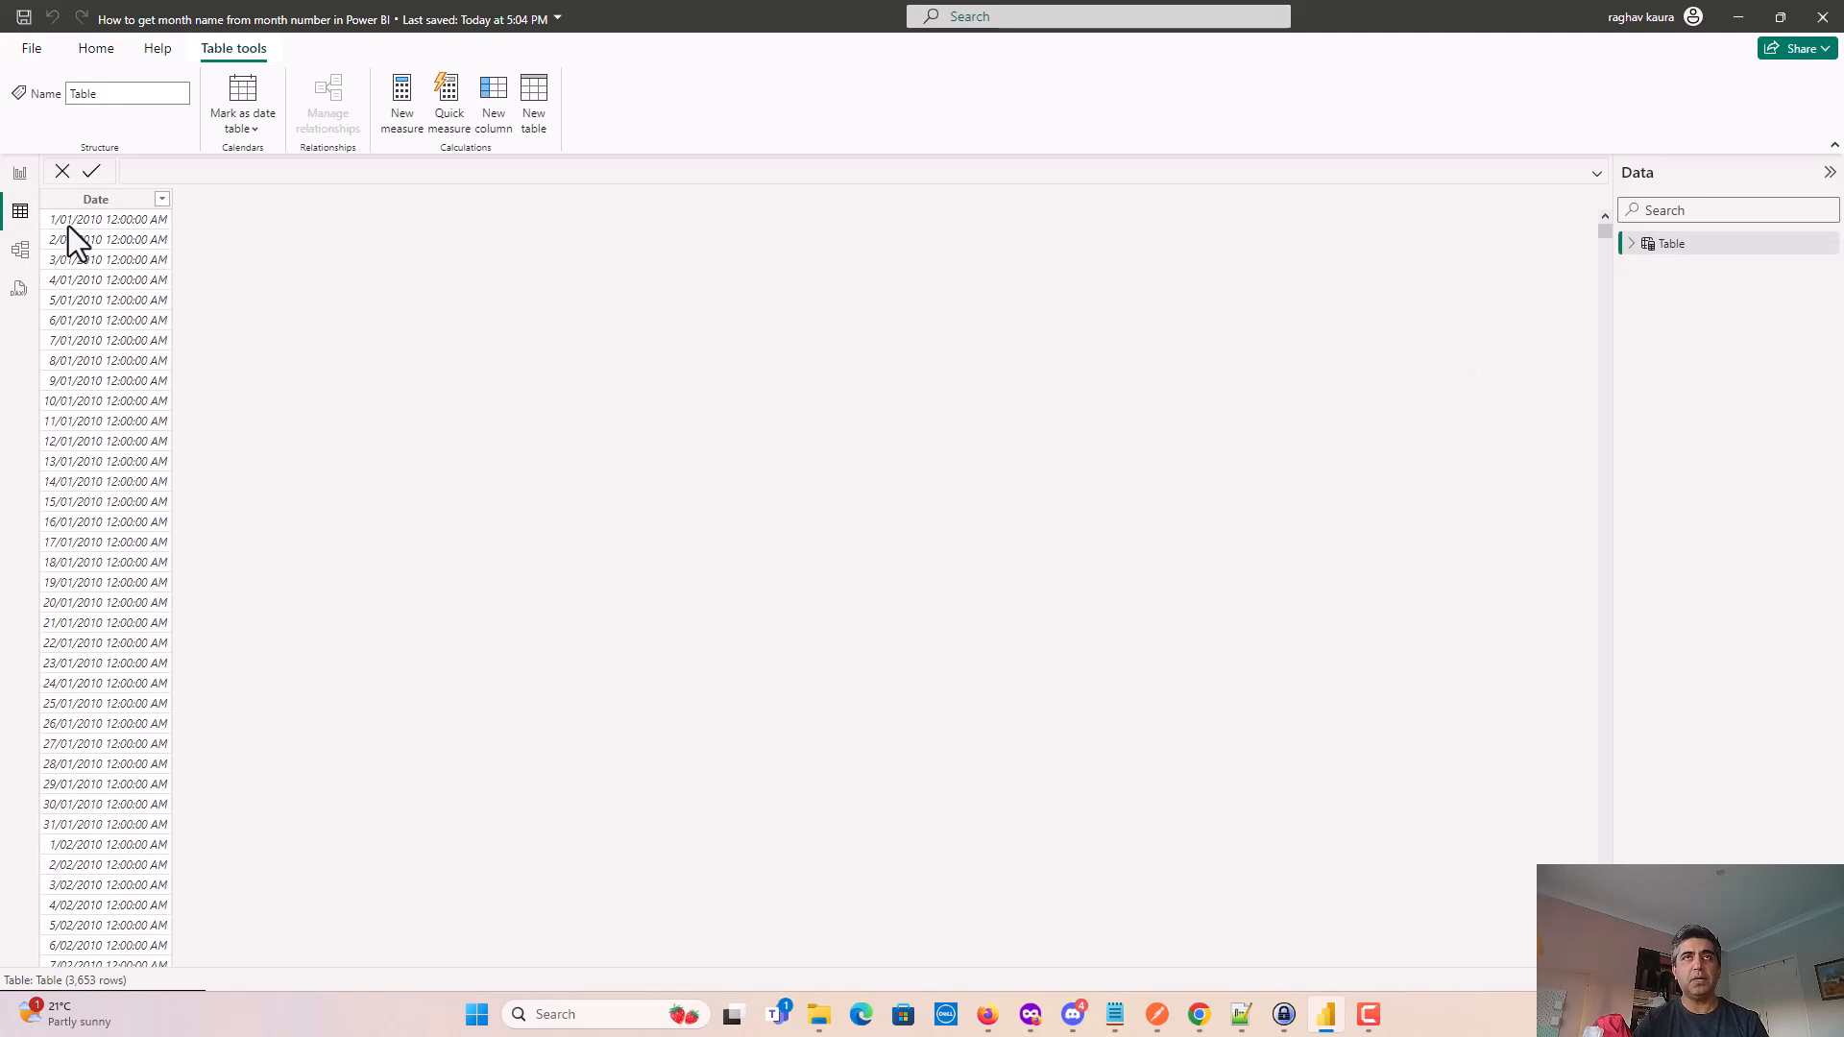
{"action": "mouse_move", "coordinate": [82, 256]}
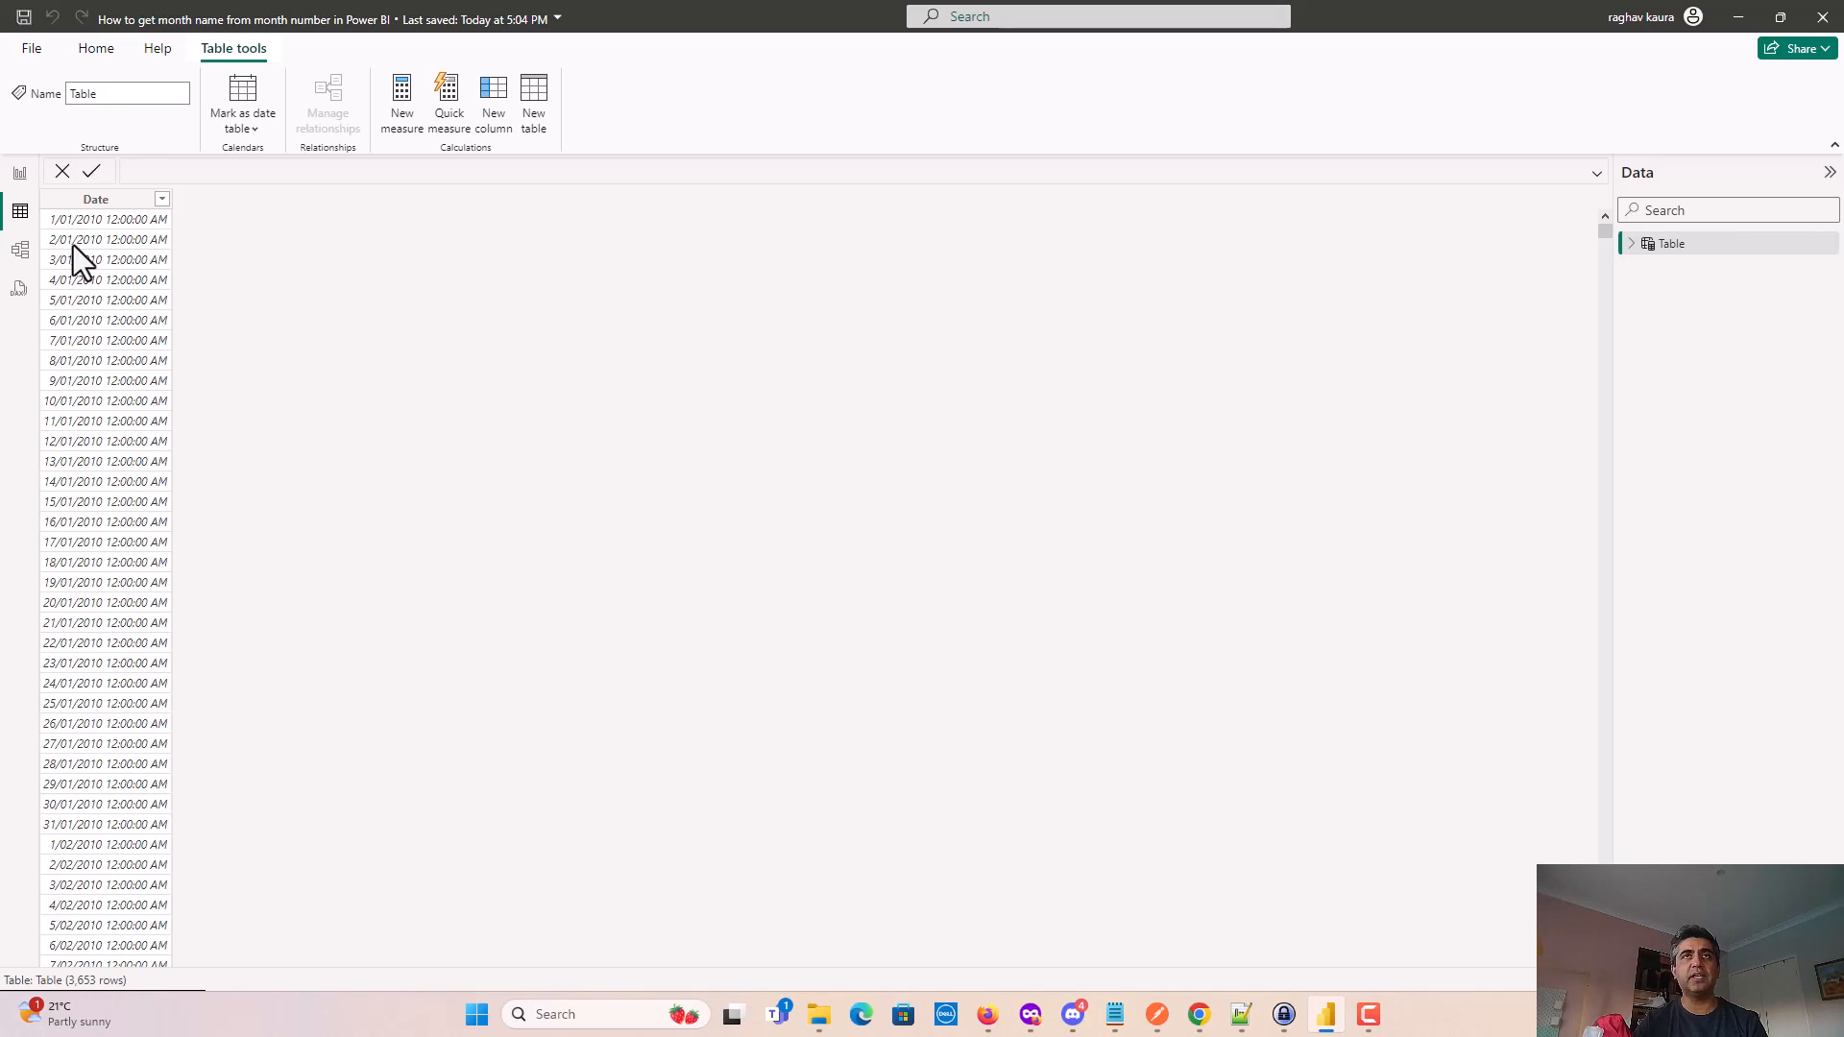
{"action": "mouse_move", "coordinate": [83, 229]}
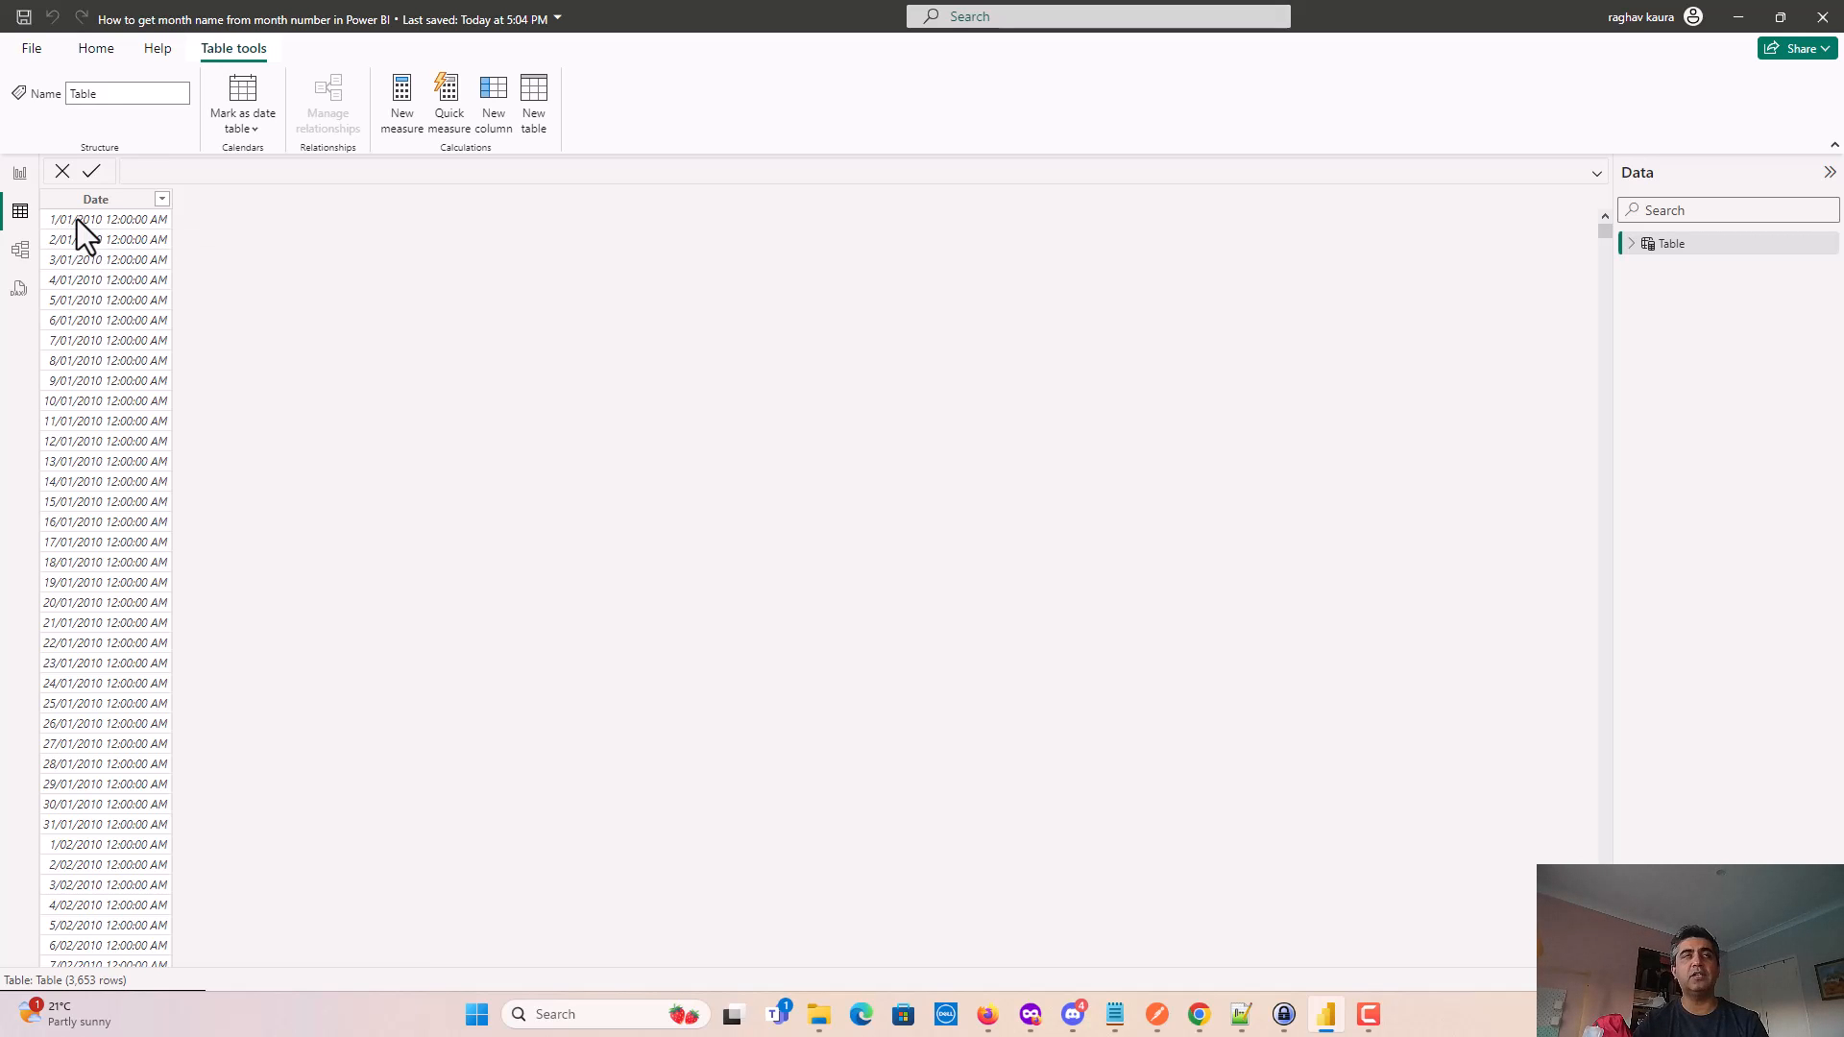
{"action": "mouse_move", "coordinate": [80, 230]}
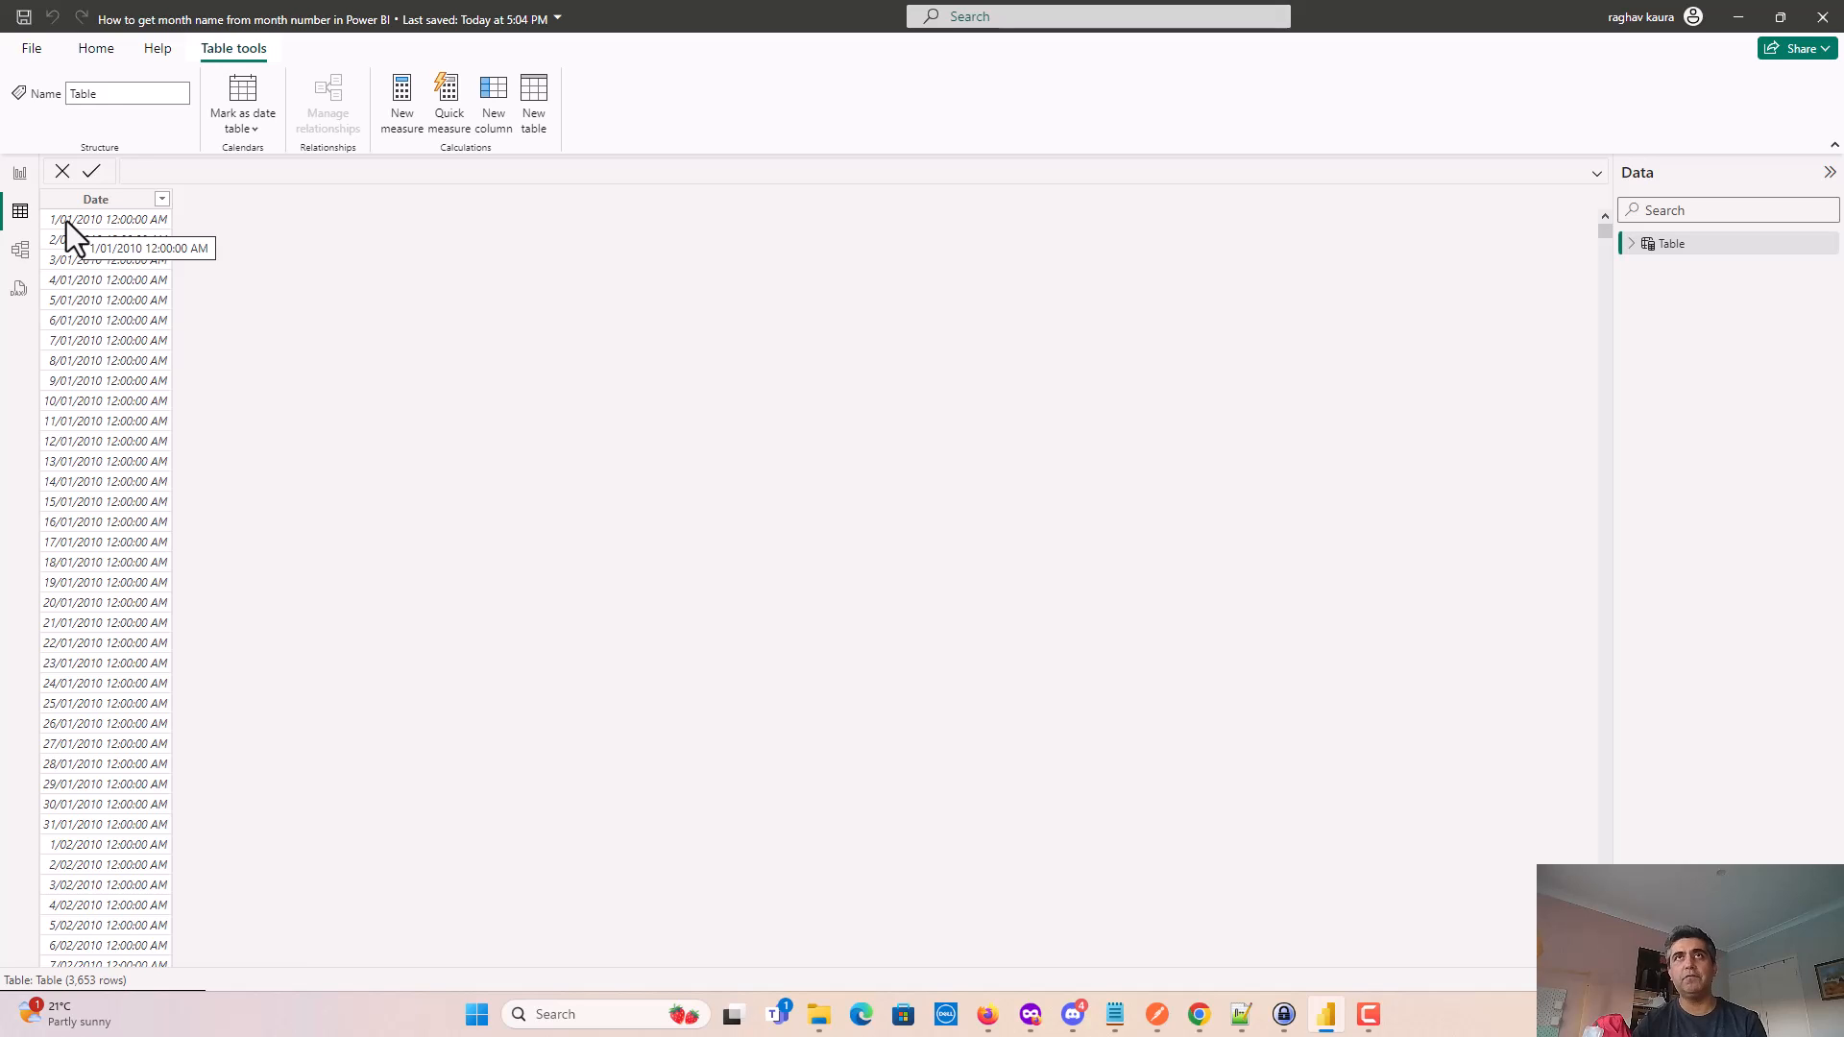
{"action": "mouse_move", "coordinate": [388, 391]}
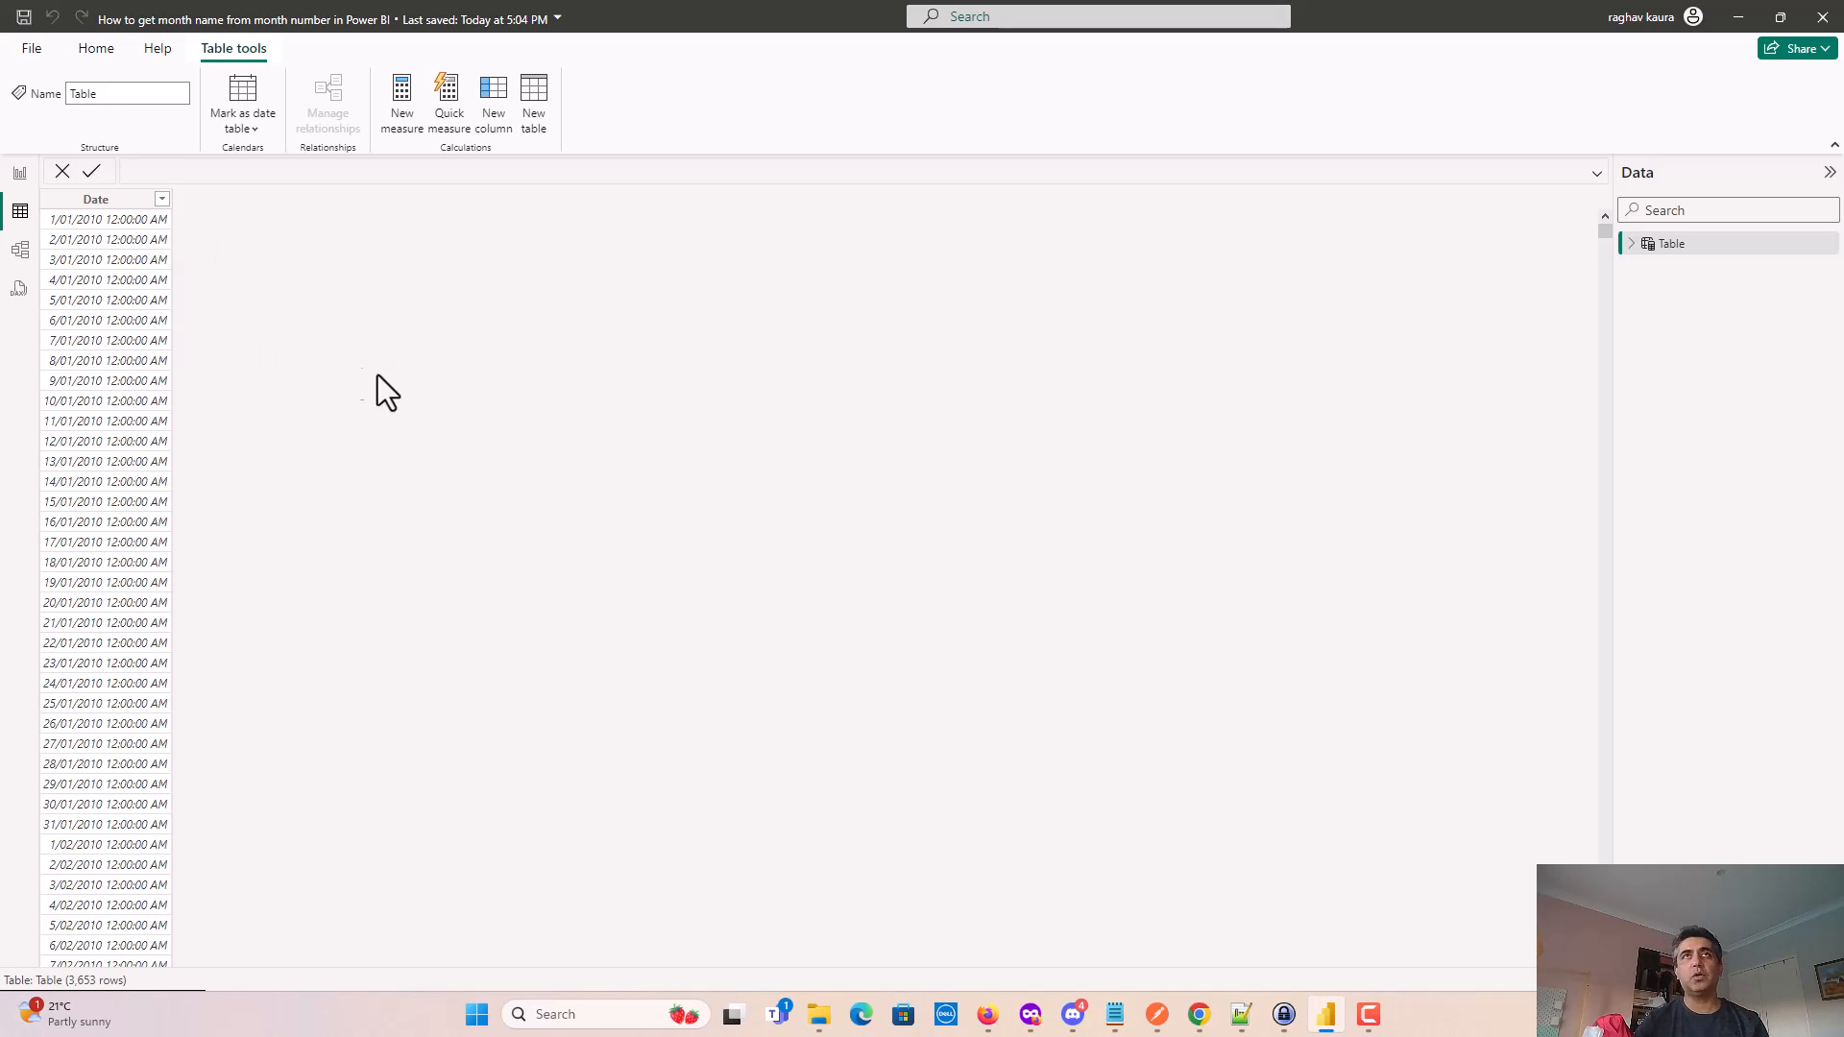
Show the Home ribbon and expand Table in the Data pane to reveal Date.
{"action": "left_click", "coordinate": [95, 49]}
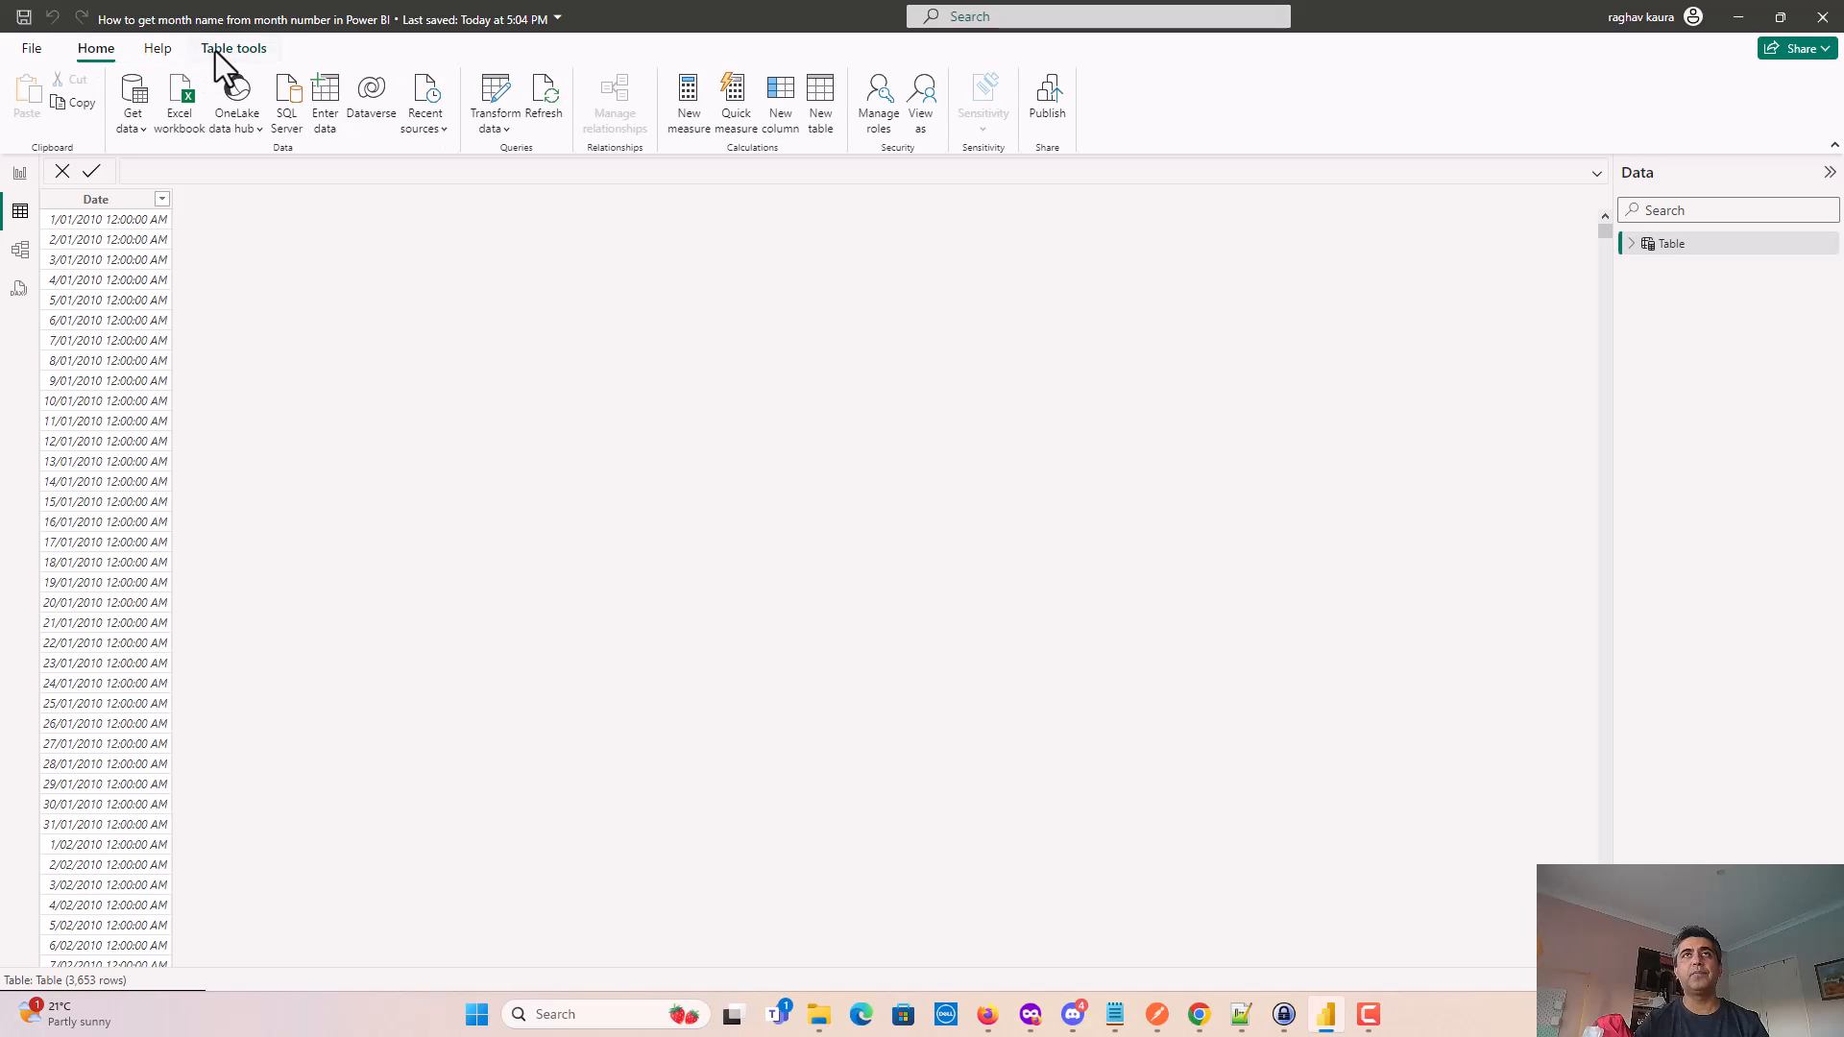
{"action": "mouse_move", "coordinate": [19, 173]}
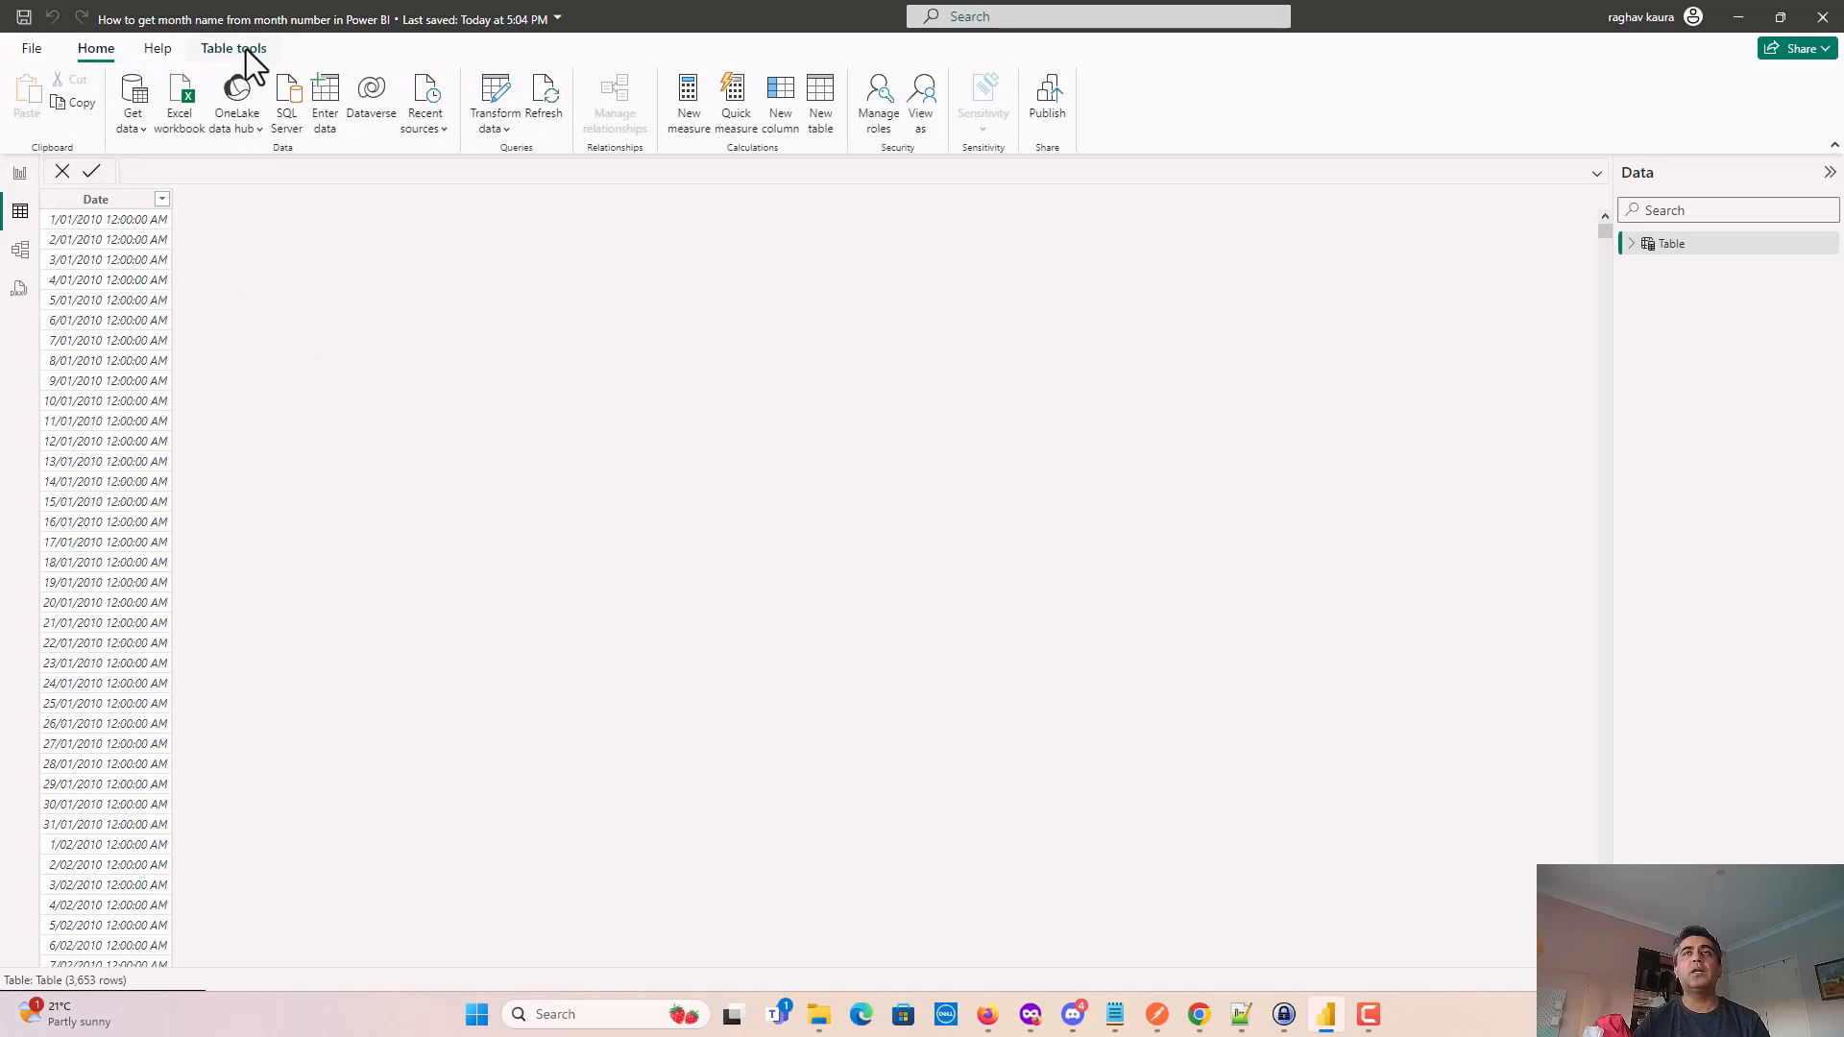
{"action": "mouse_move", "coordinate": [1626, 268]}
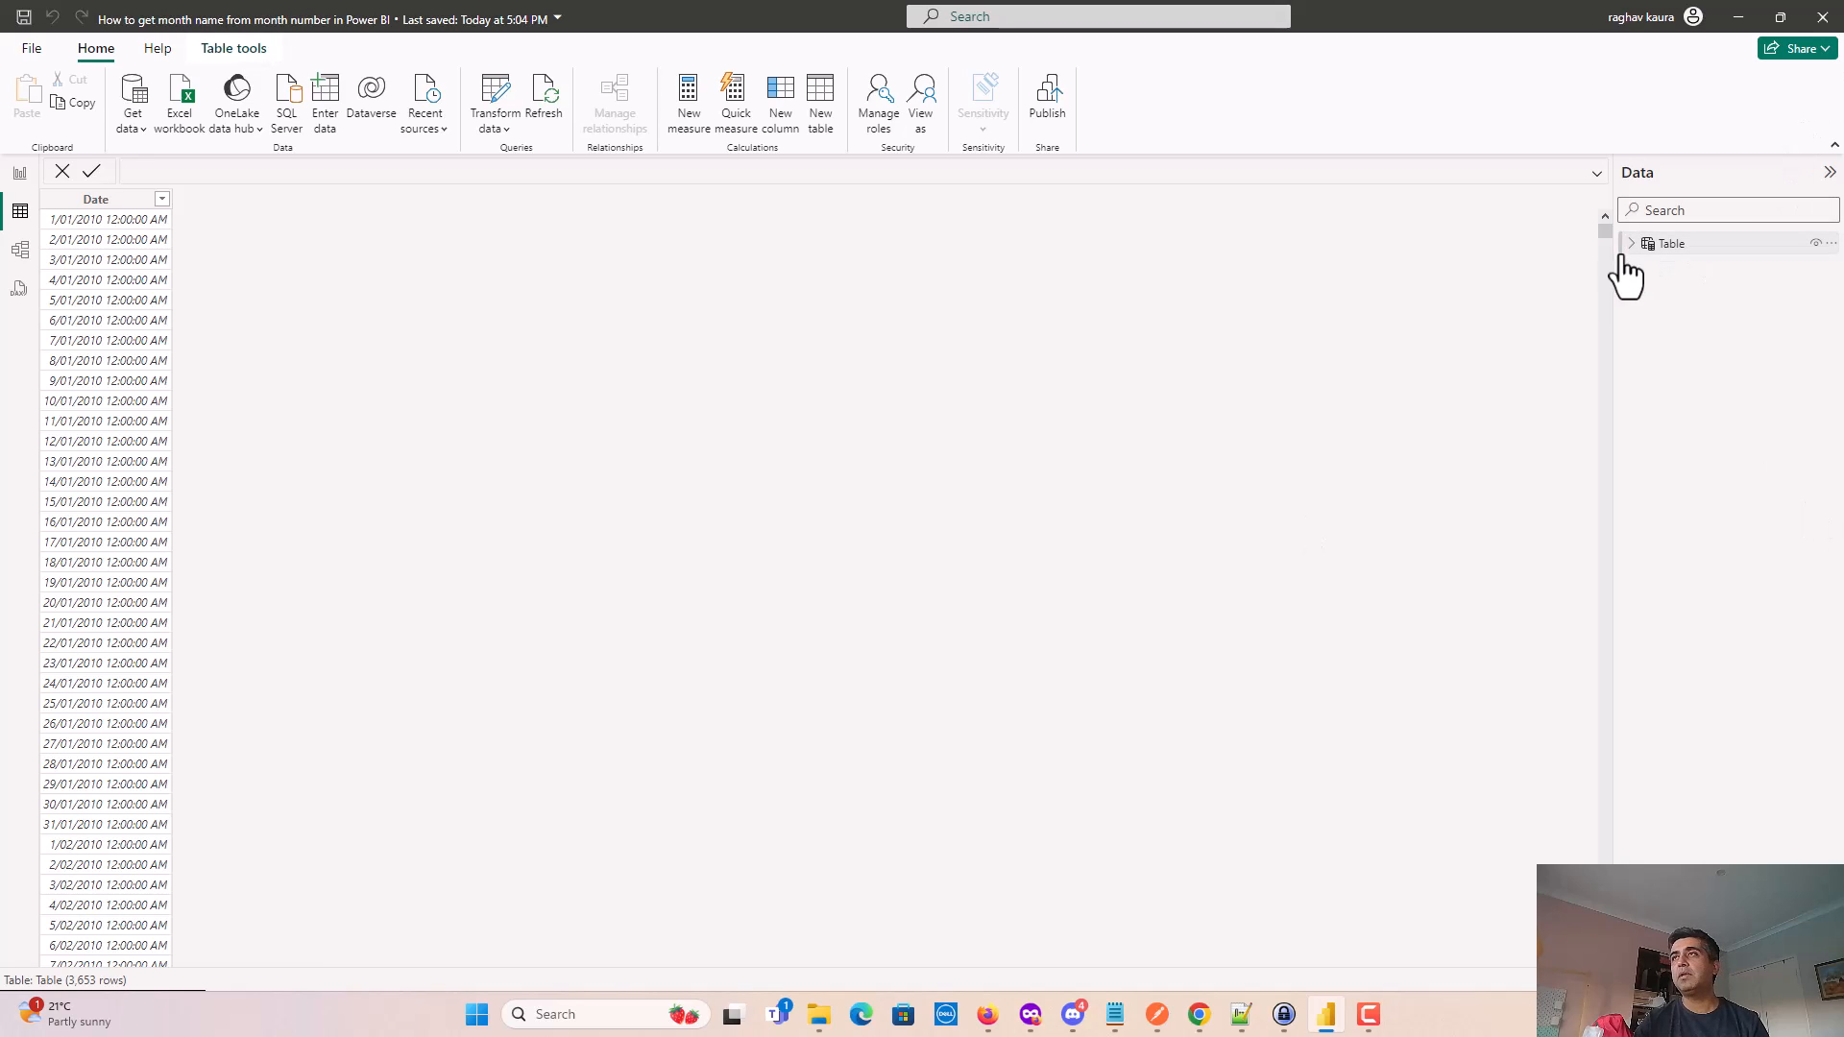
{"action": "left_click", "coordinate": [1631, 242]}
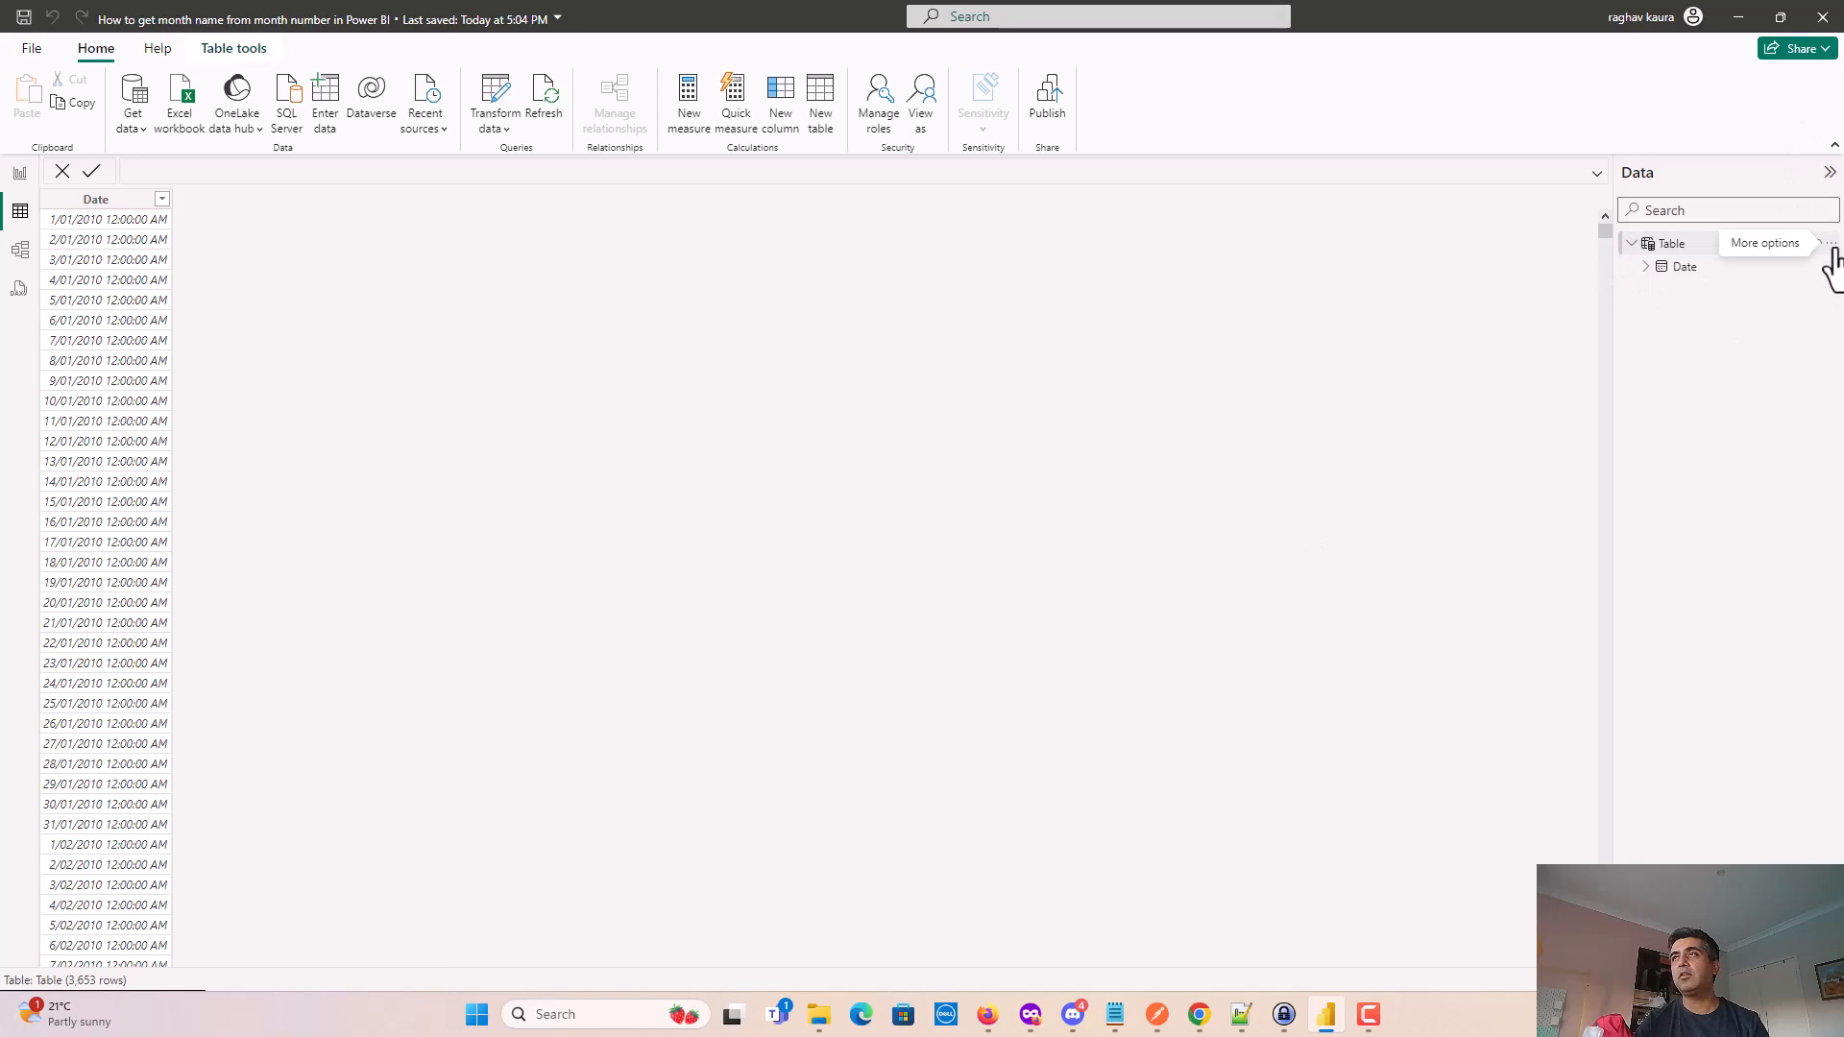
{"action": "mouse_move", "coordinate": [308, 418]}
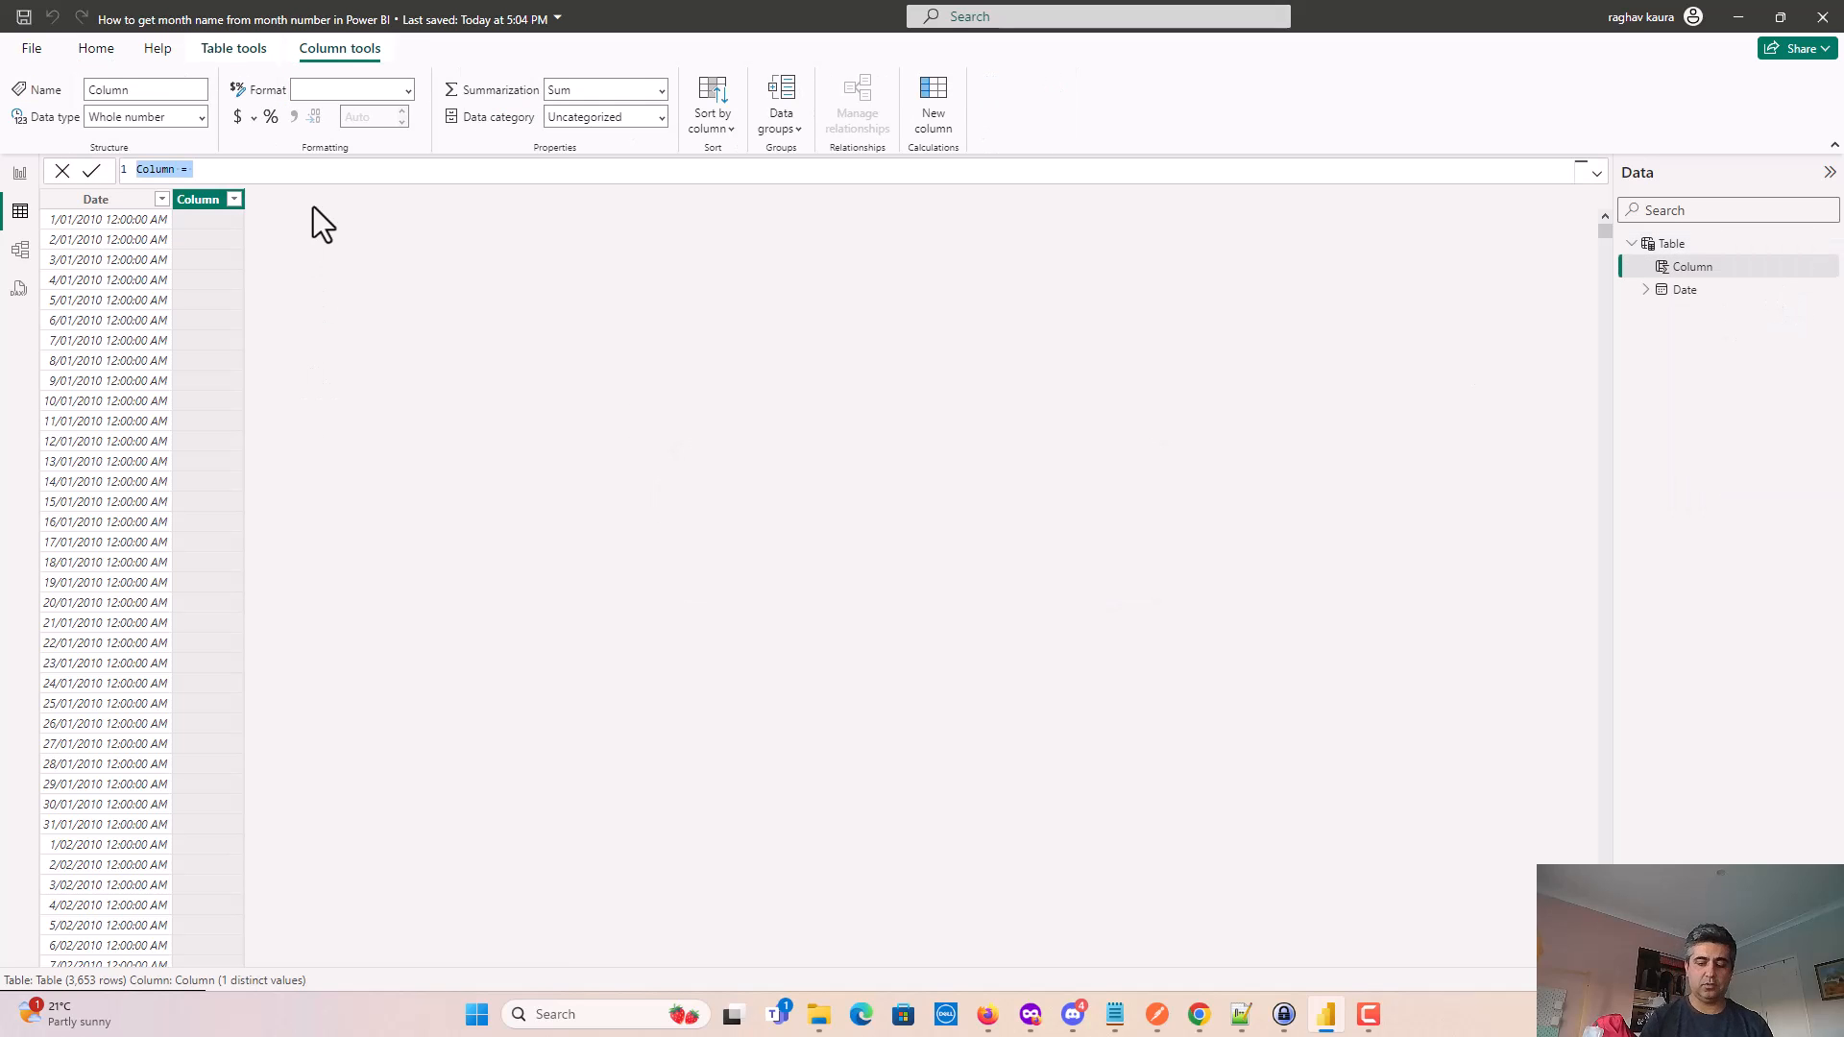
Name the column MonthName and insert the DATE function from autocomplete.
{"action": "type", "text": "Month"}
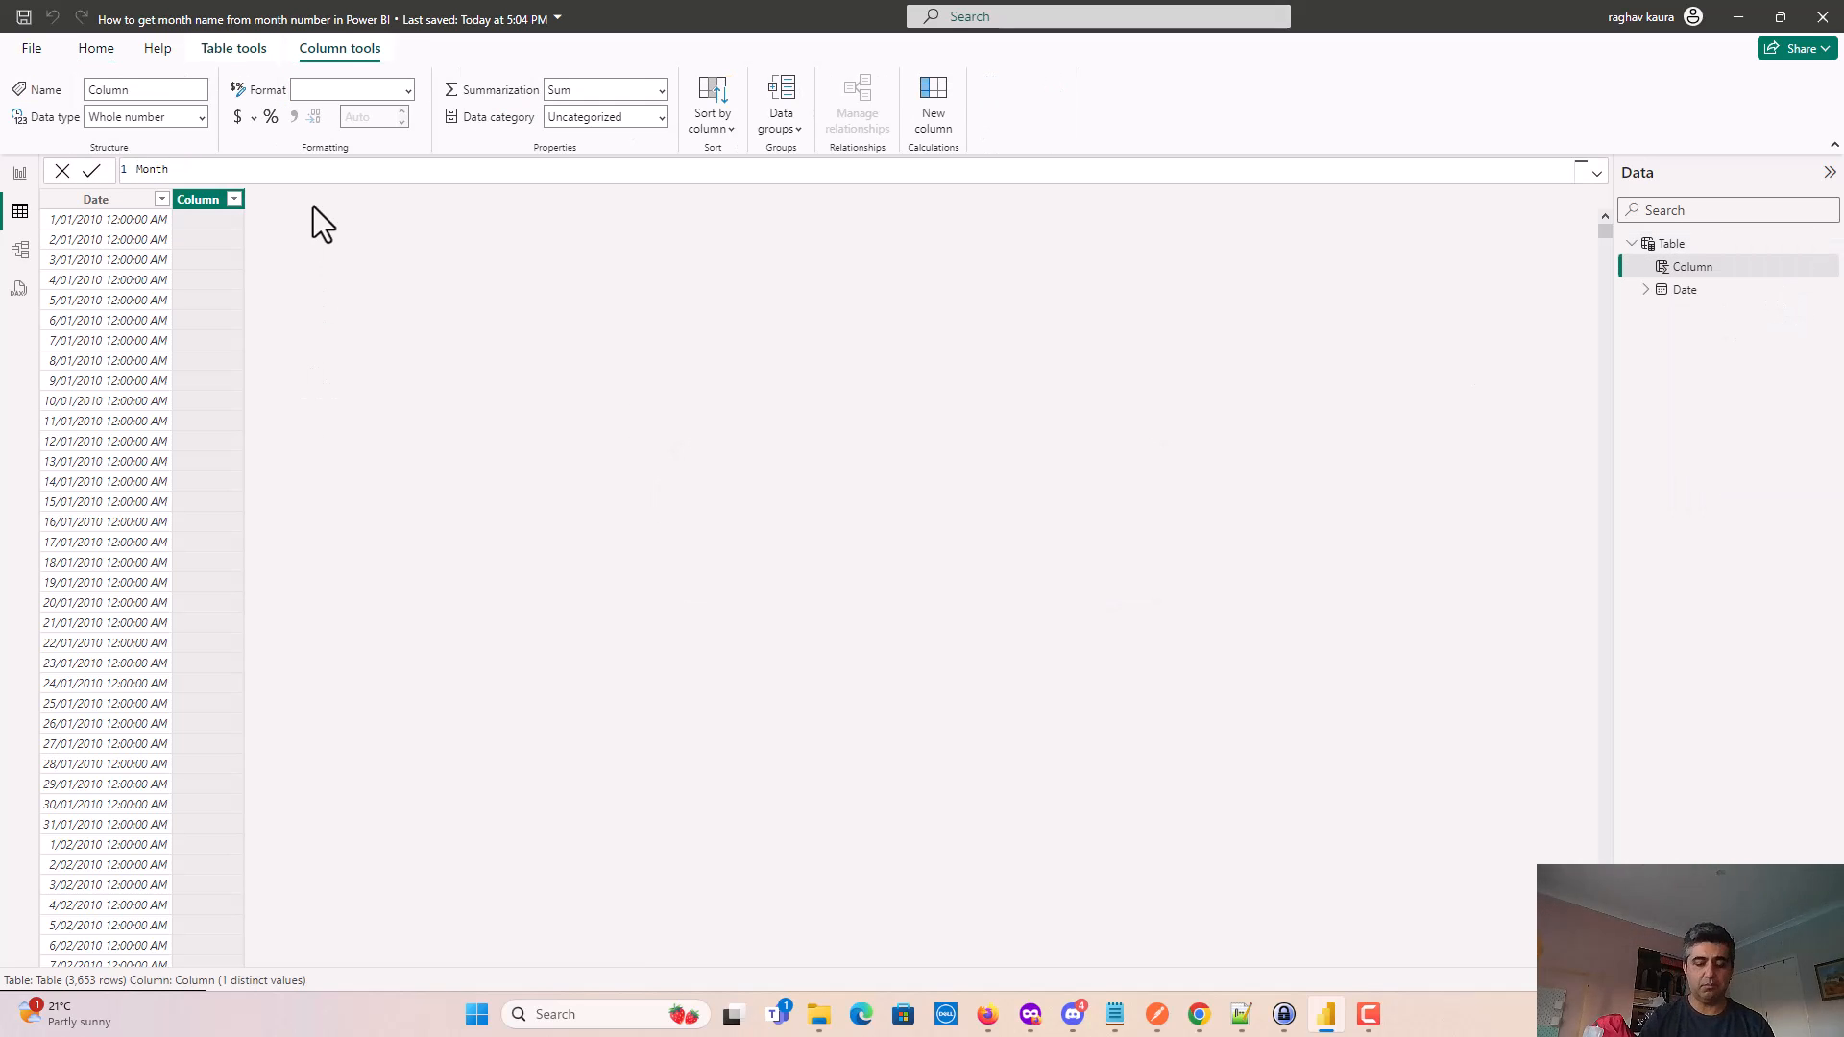
{"action": "type", "text": "MonthName = FORMAT("}
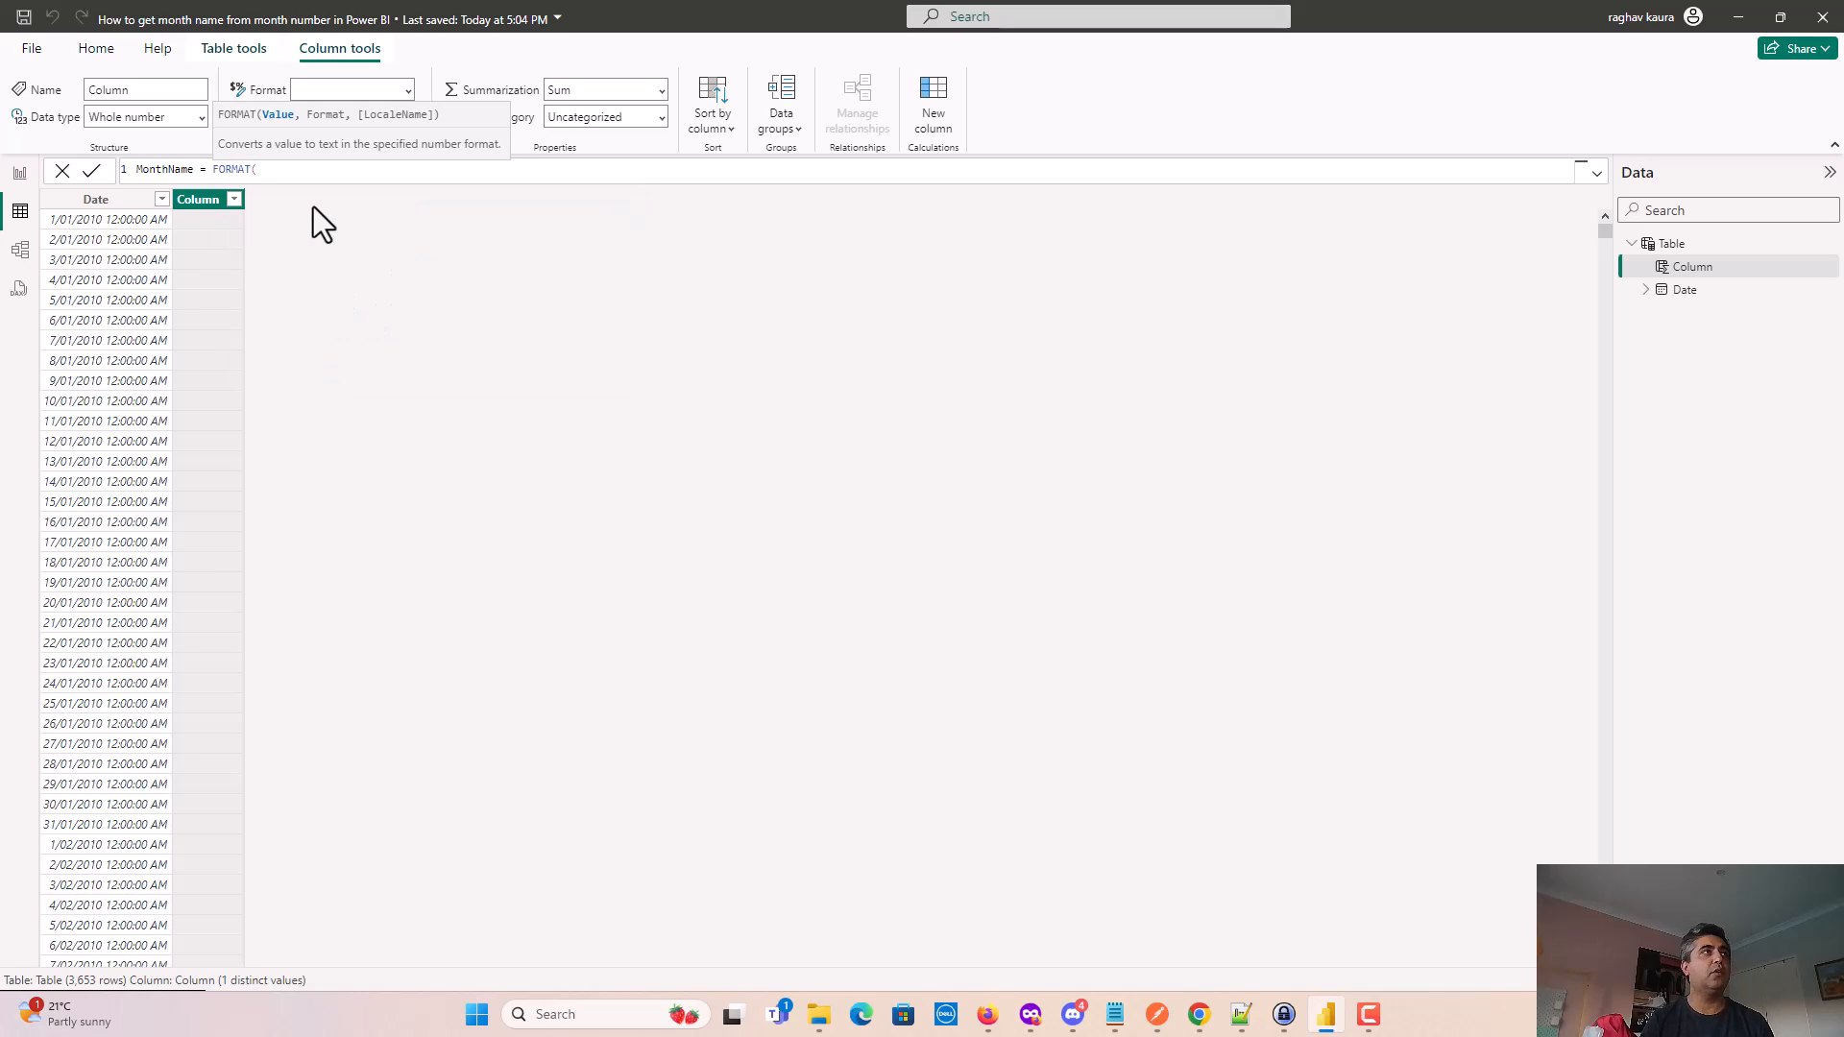
{"action": "type", "text": "Date"}
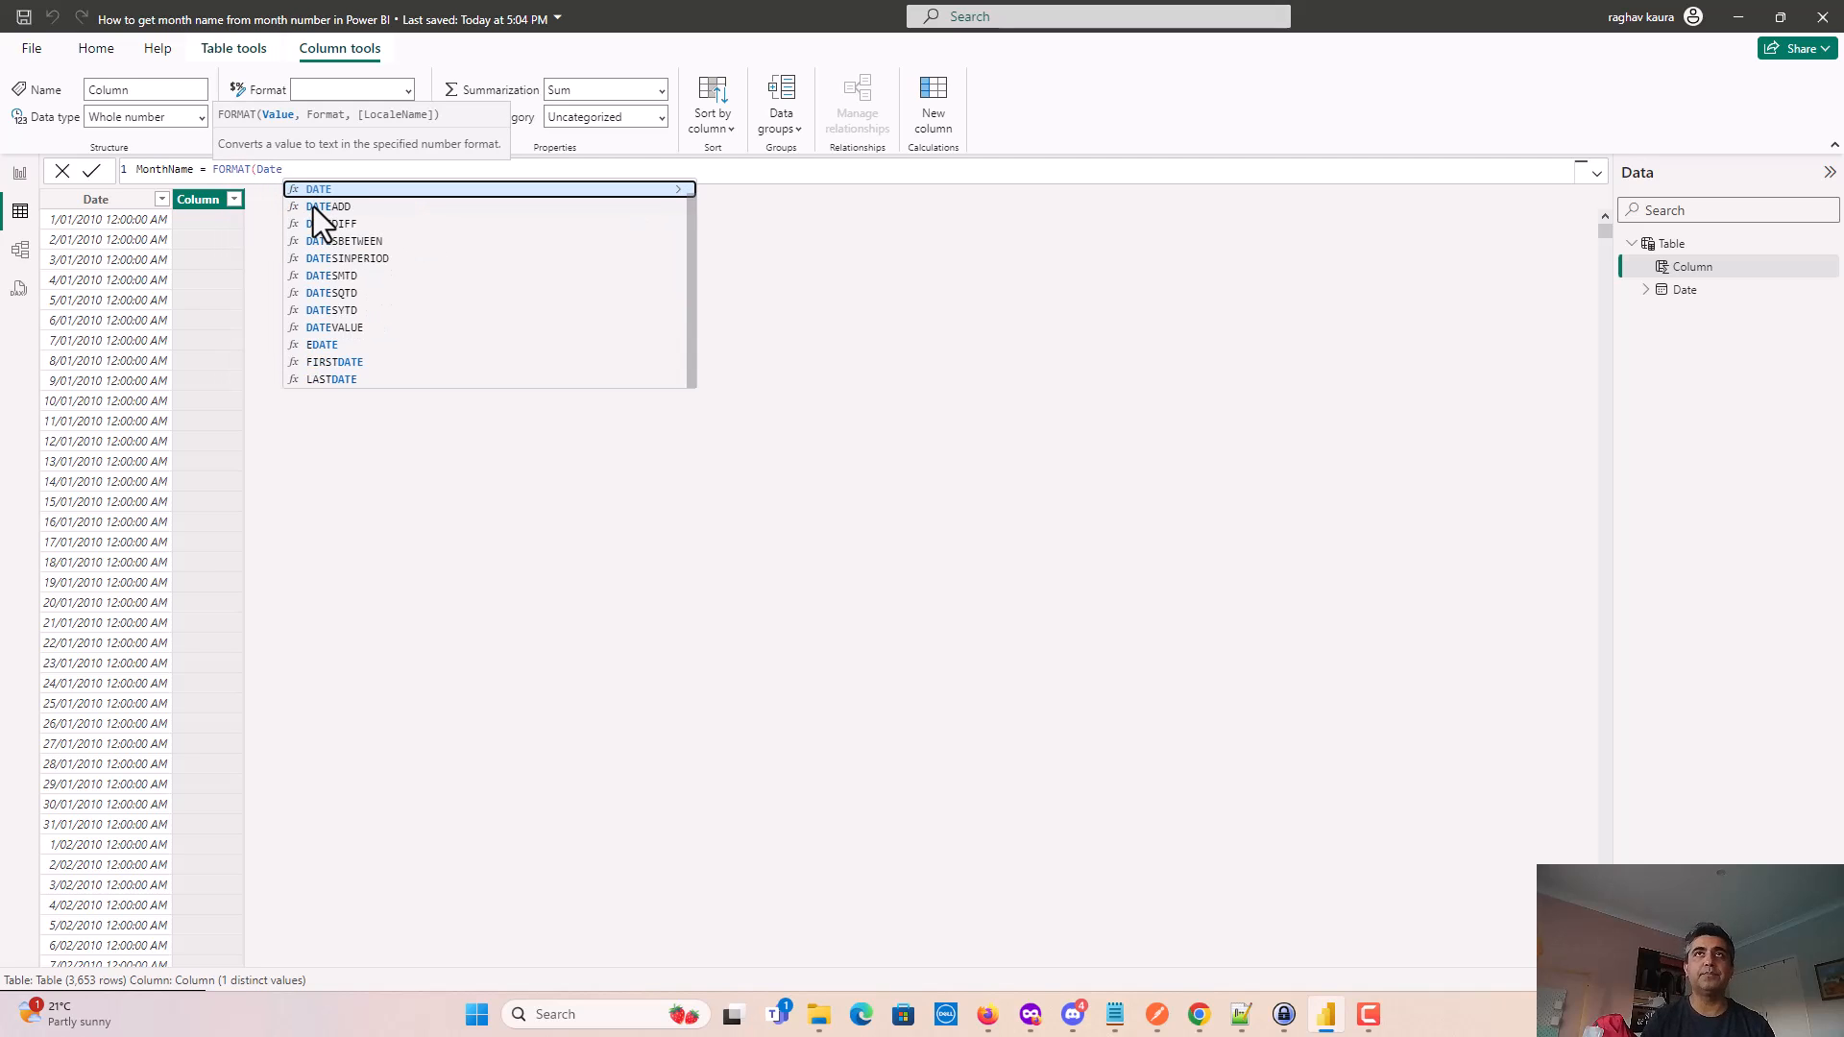
{"action": "left_click", "coordinate": [316, 188]}
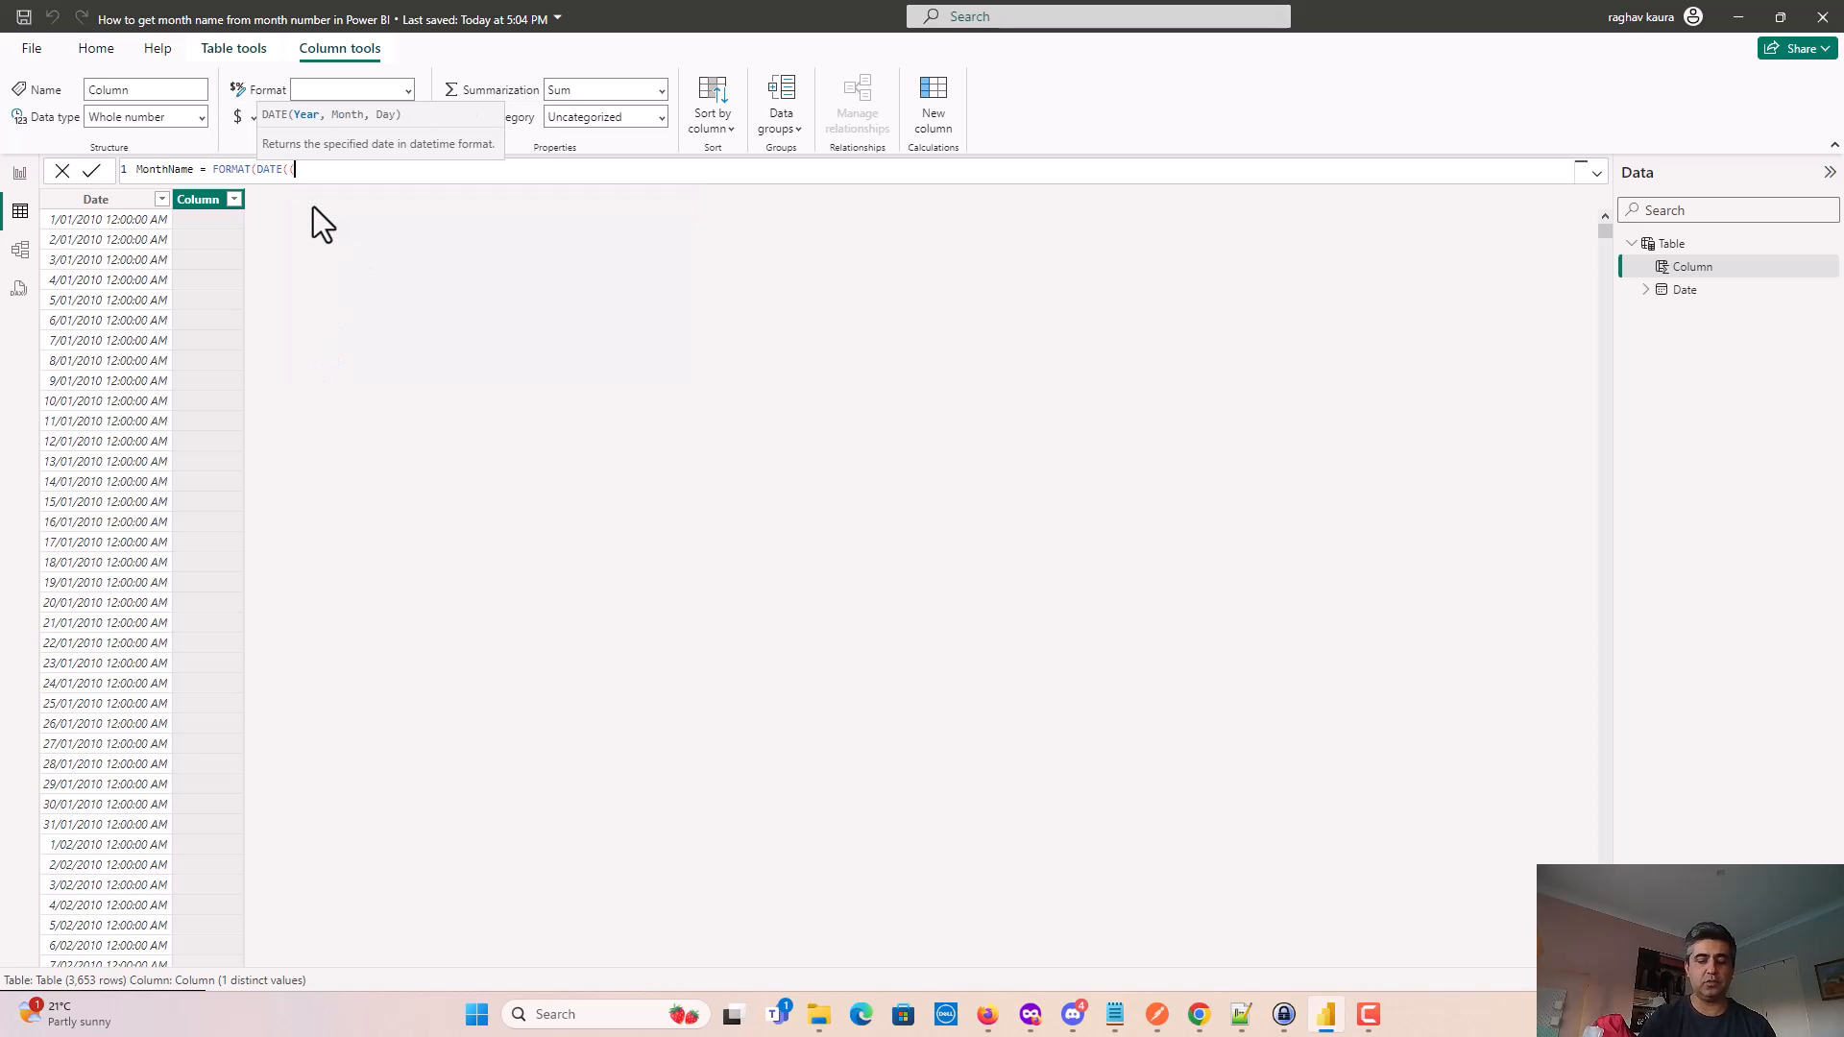
{"action": "type", "text": "("}
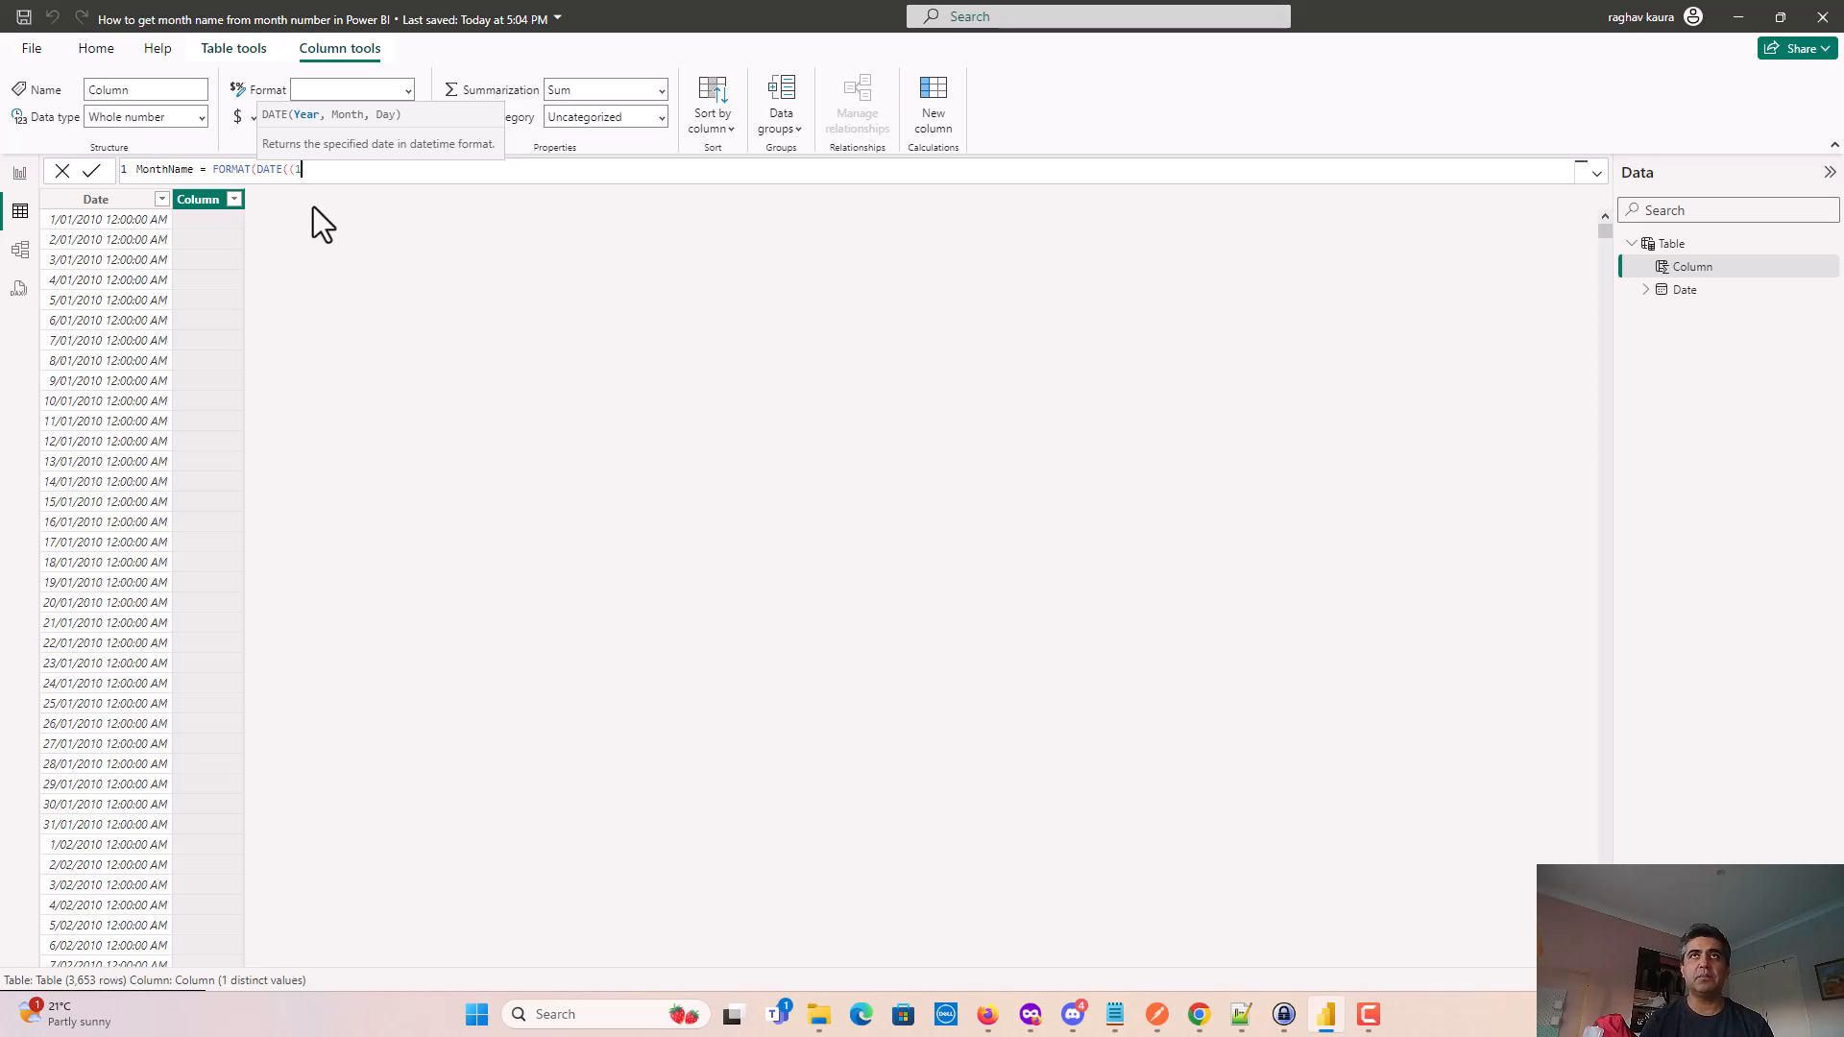
Complete the formula as FORMAT(DATE(1,[Date].[MonthNo],1),"MMM").
{"action": "type", "text": "1,"}
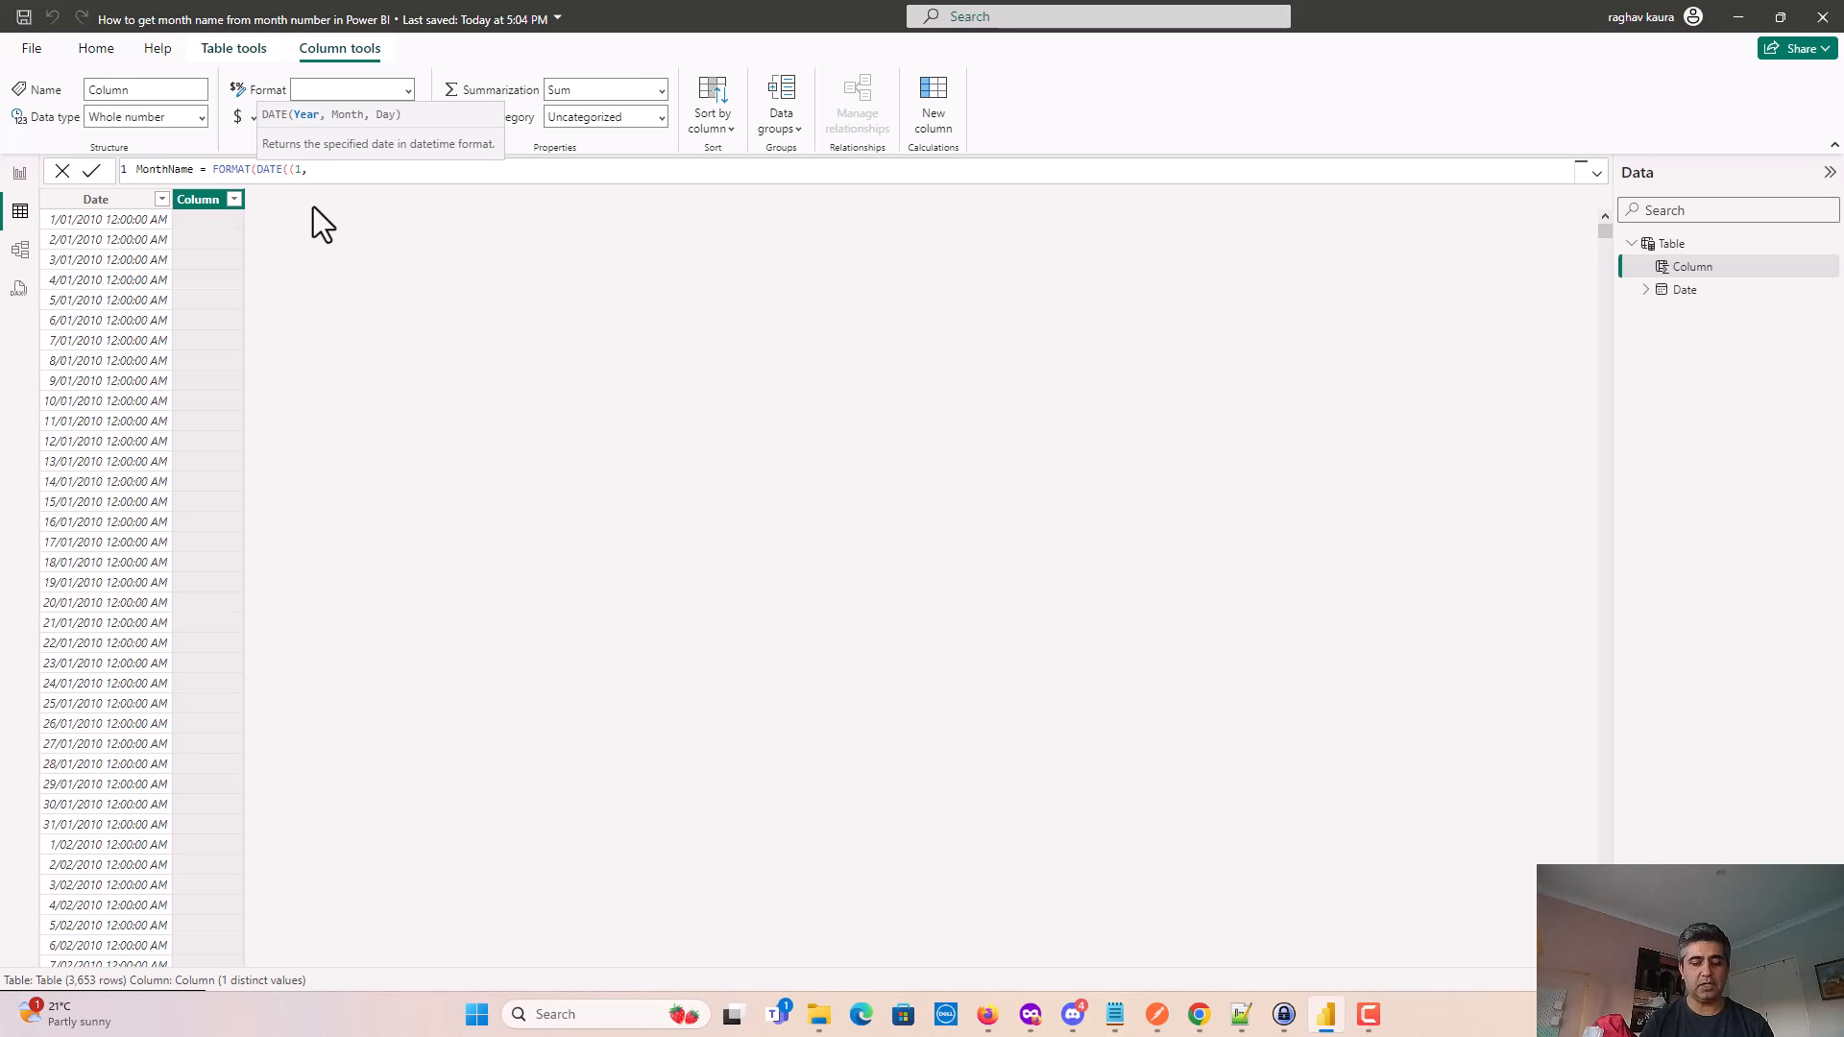
{"action": "type", "text": "D"}
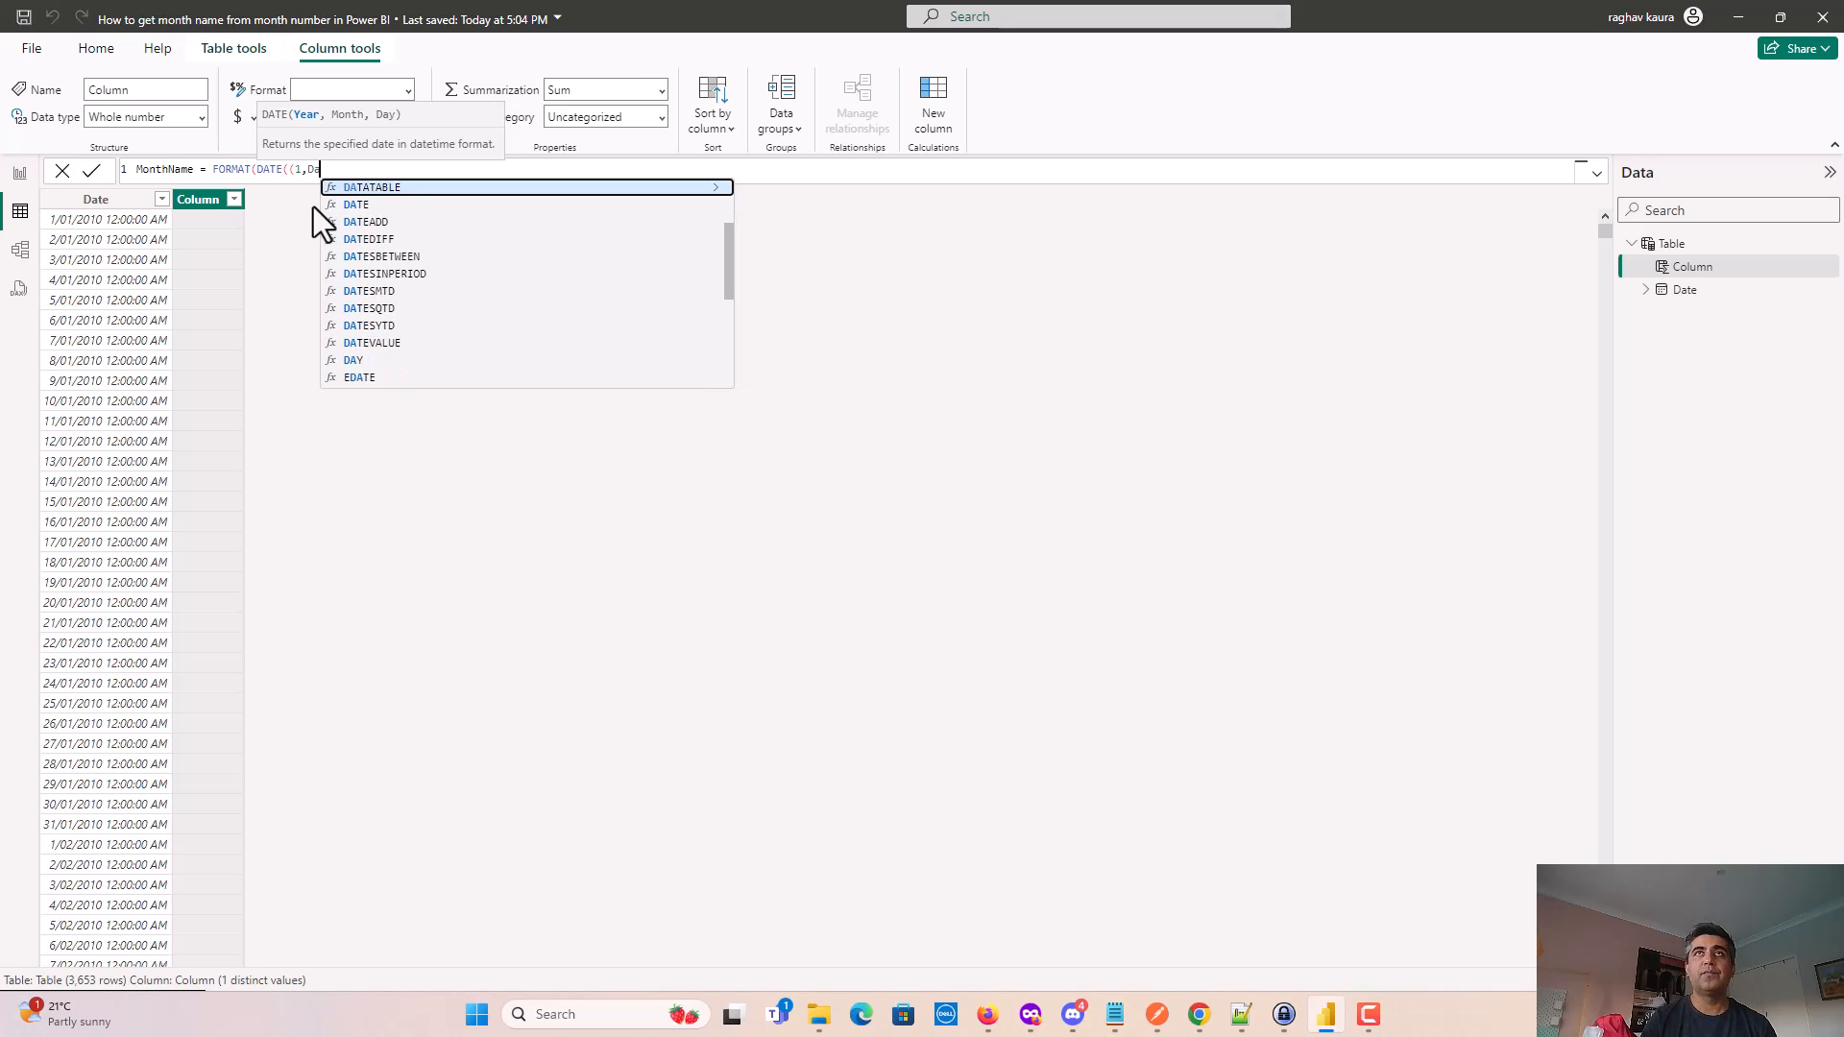
{"action": "type", "text": "ate].[MonthNo],"}
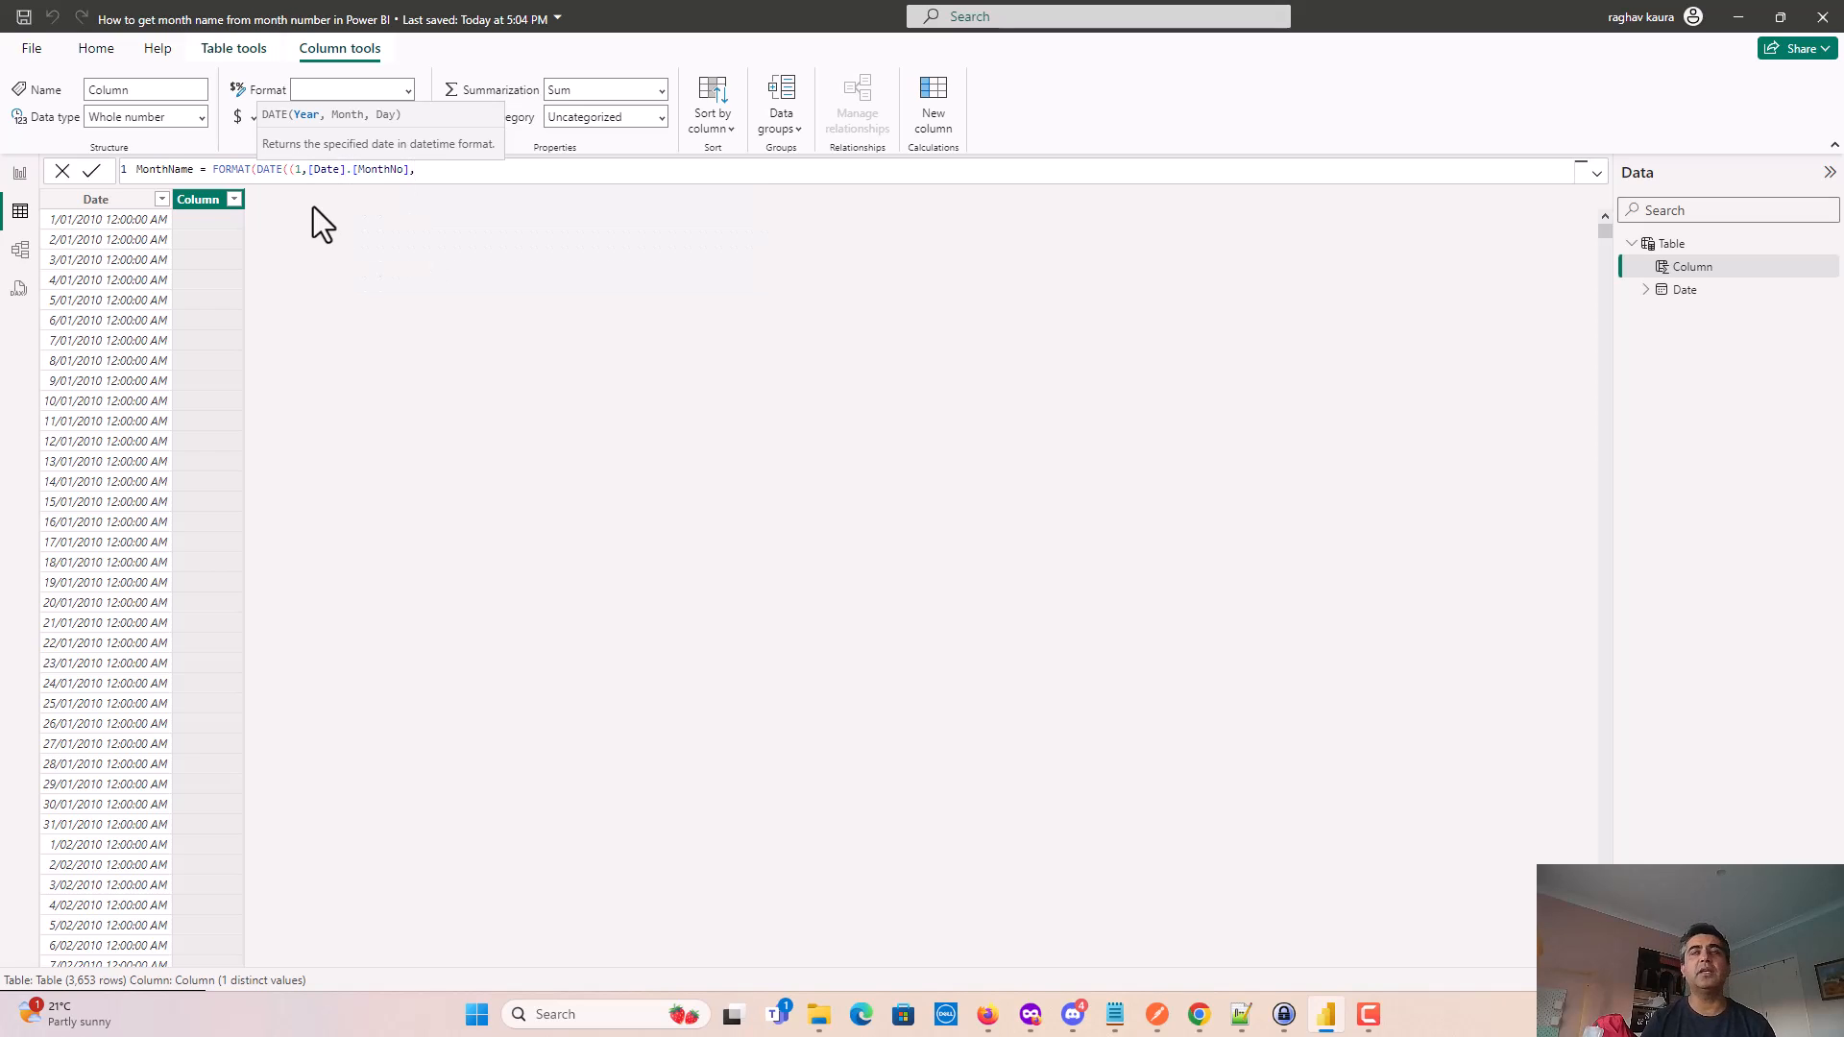
{"action": "type", "text": "1),\"MMM\")"}
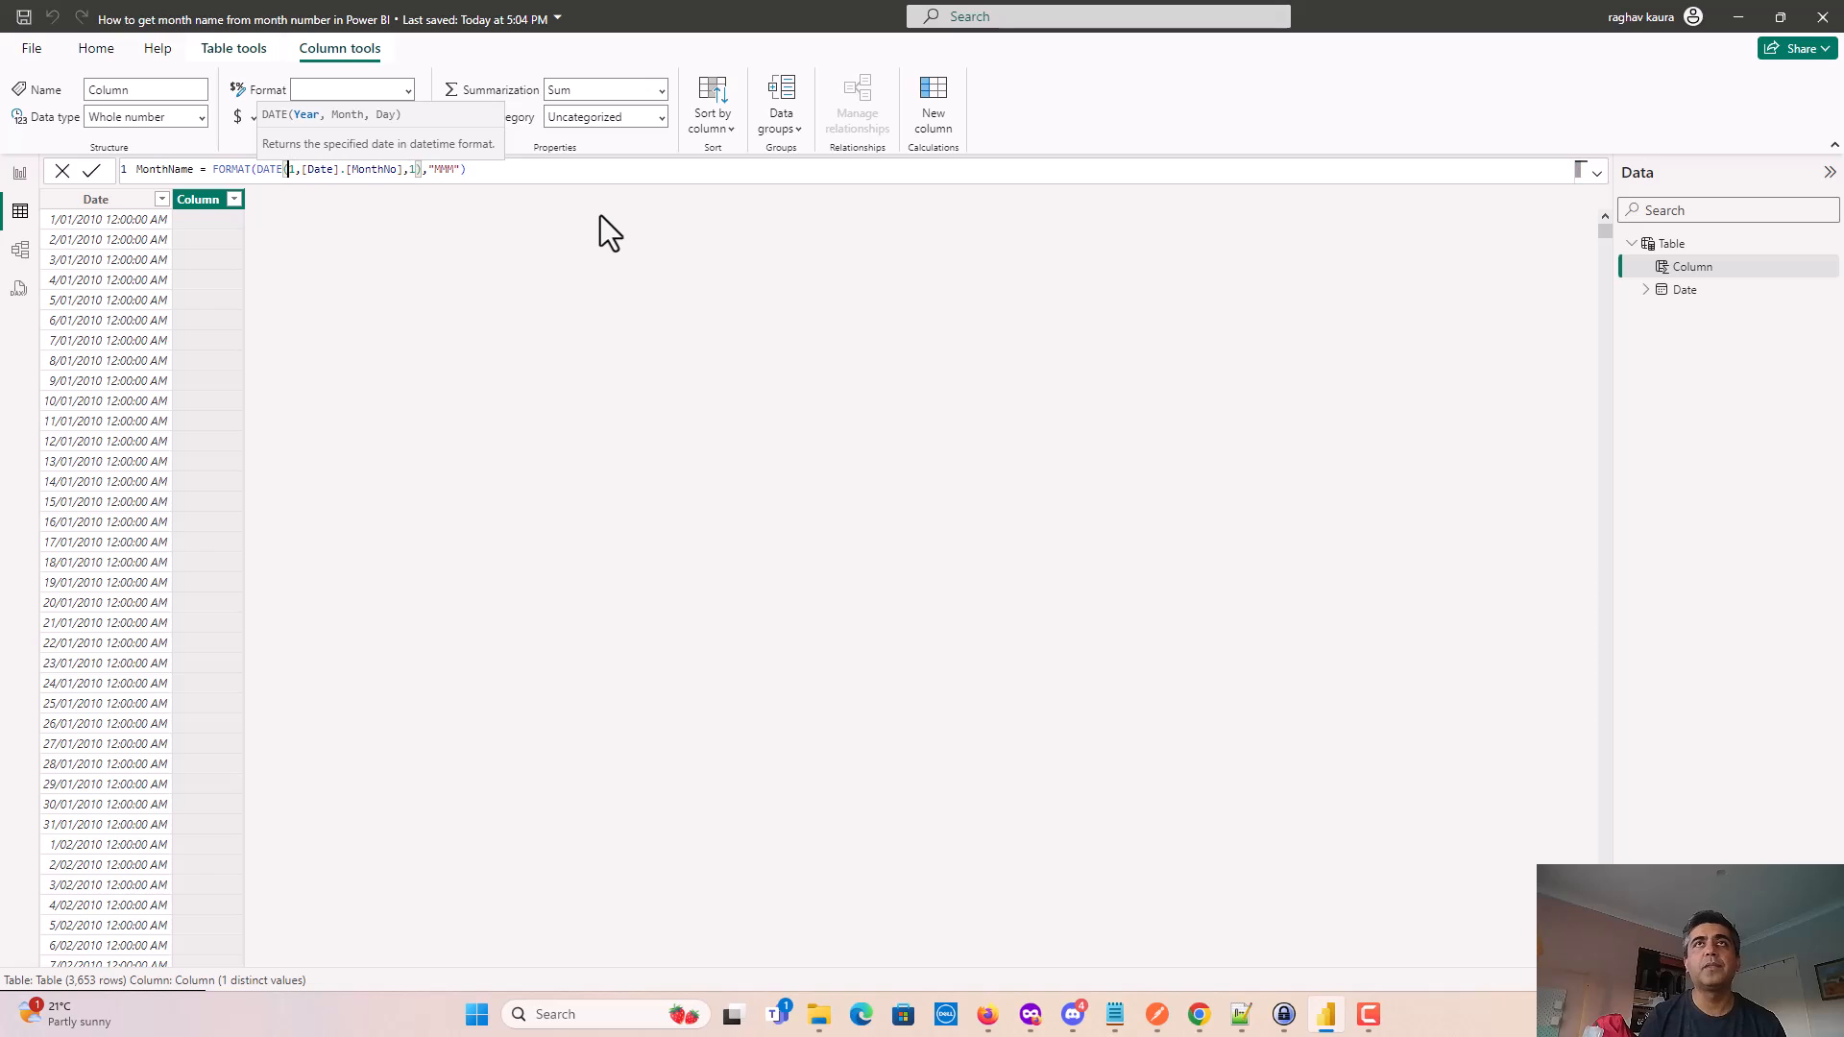
{"action": "mouse_move", "coordinate": [232, 198]}
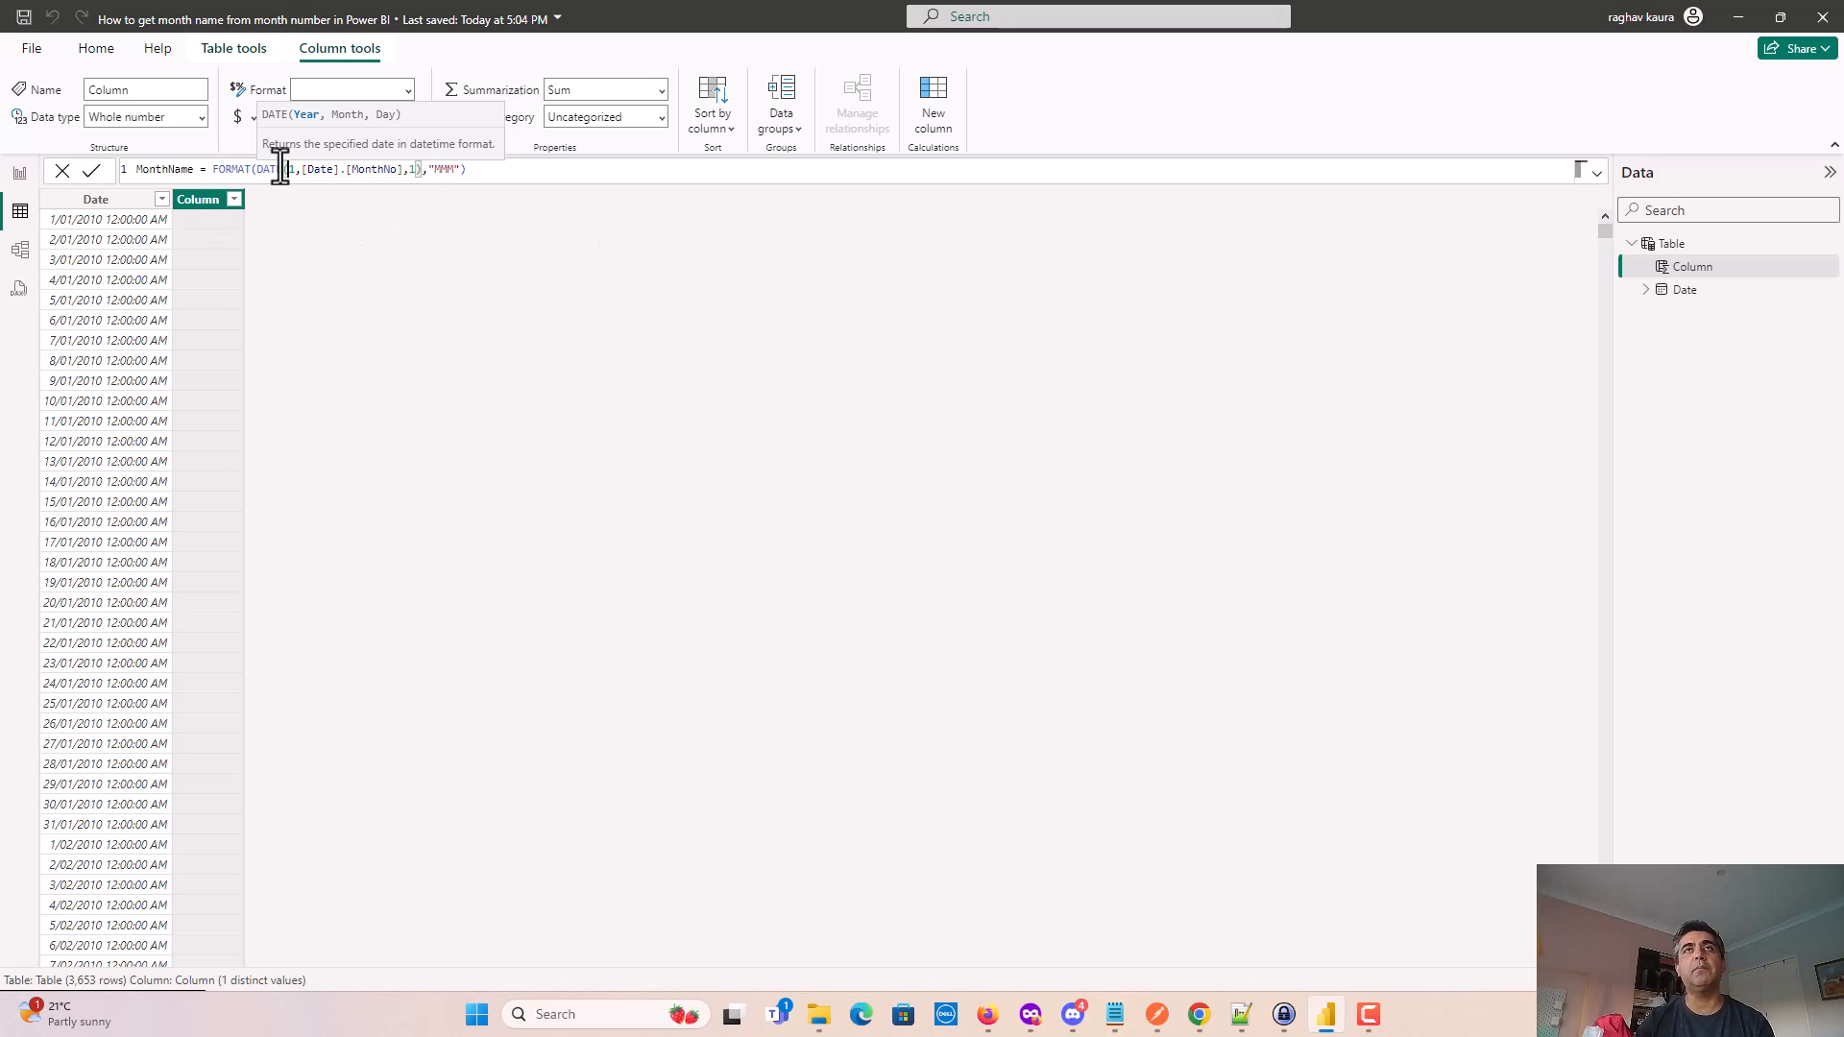
{"action": "mouse_move", "coordinate": [388, 177]}
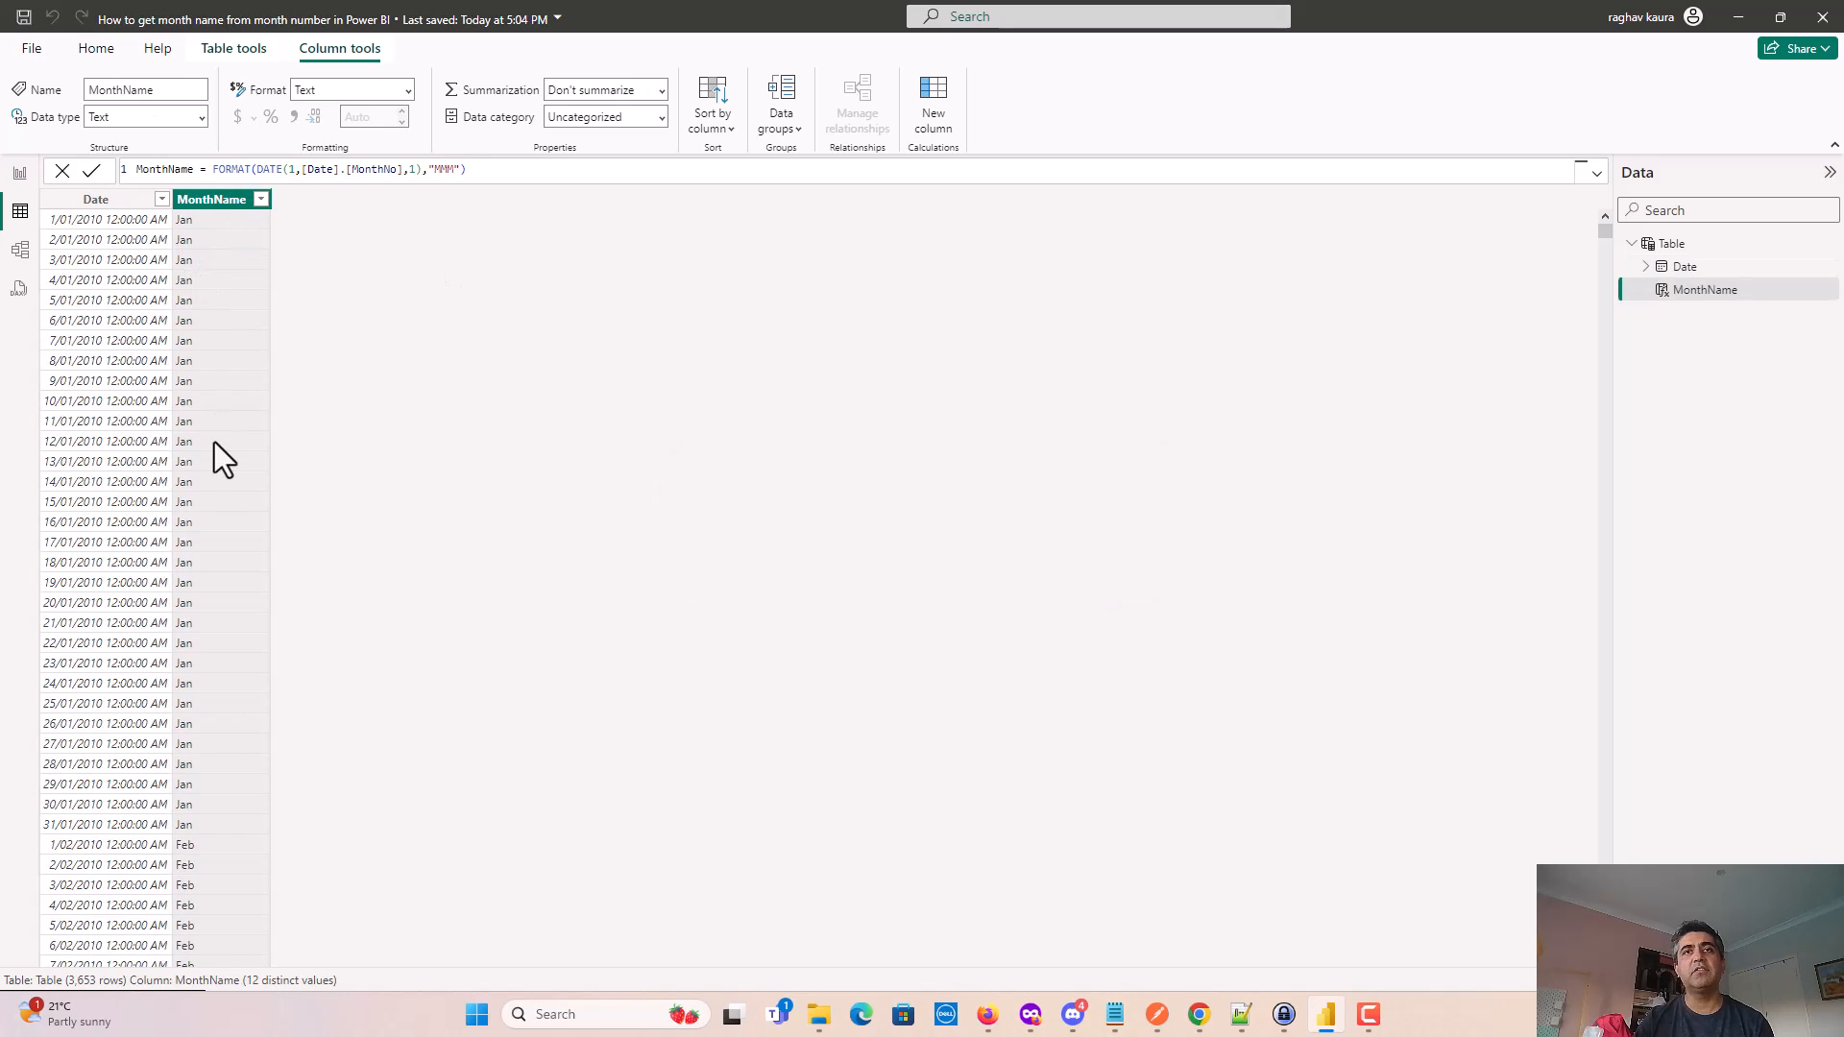
Scroll through the table to verify MonthName shows Jan, Feb, Mar for each date.
{"action": "scroll", "scroll_direction": "down", "scroll_amount": 3}
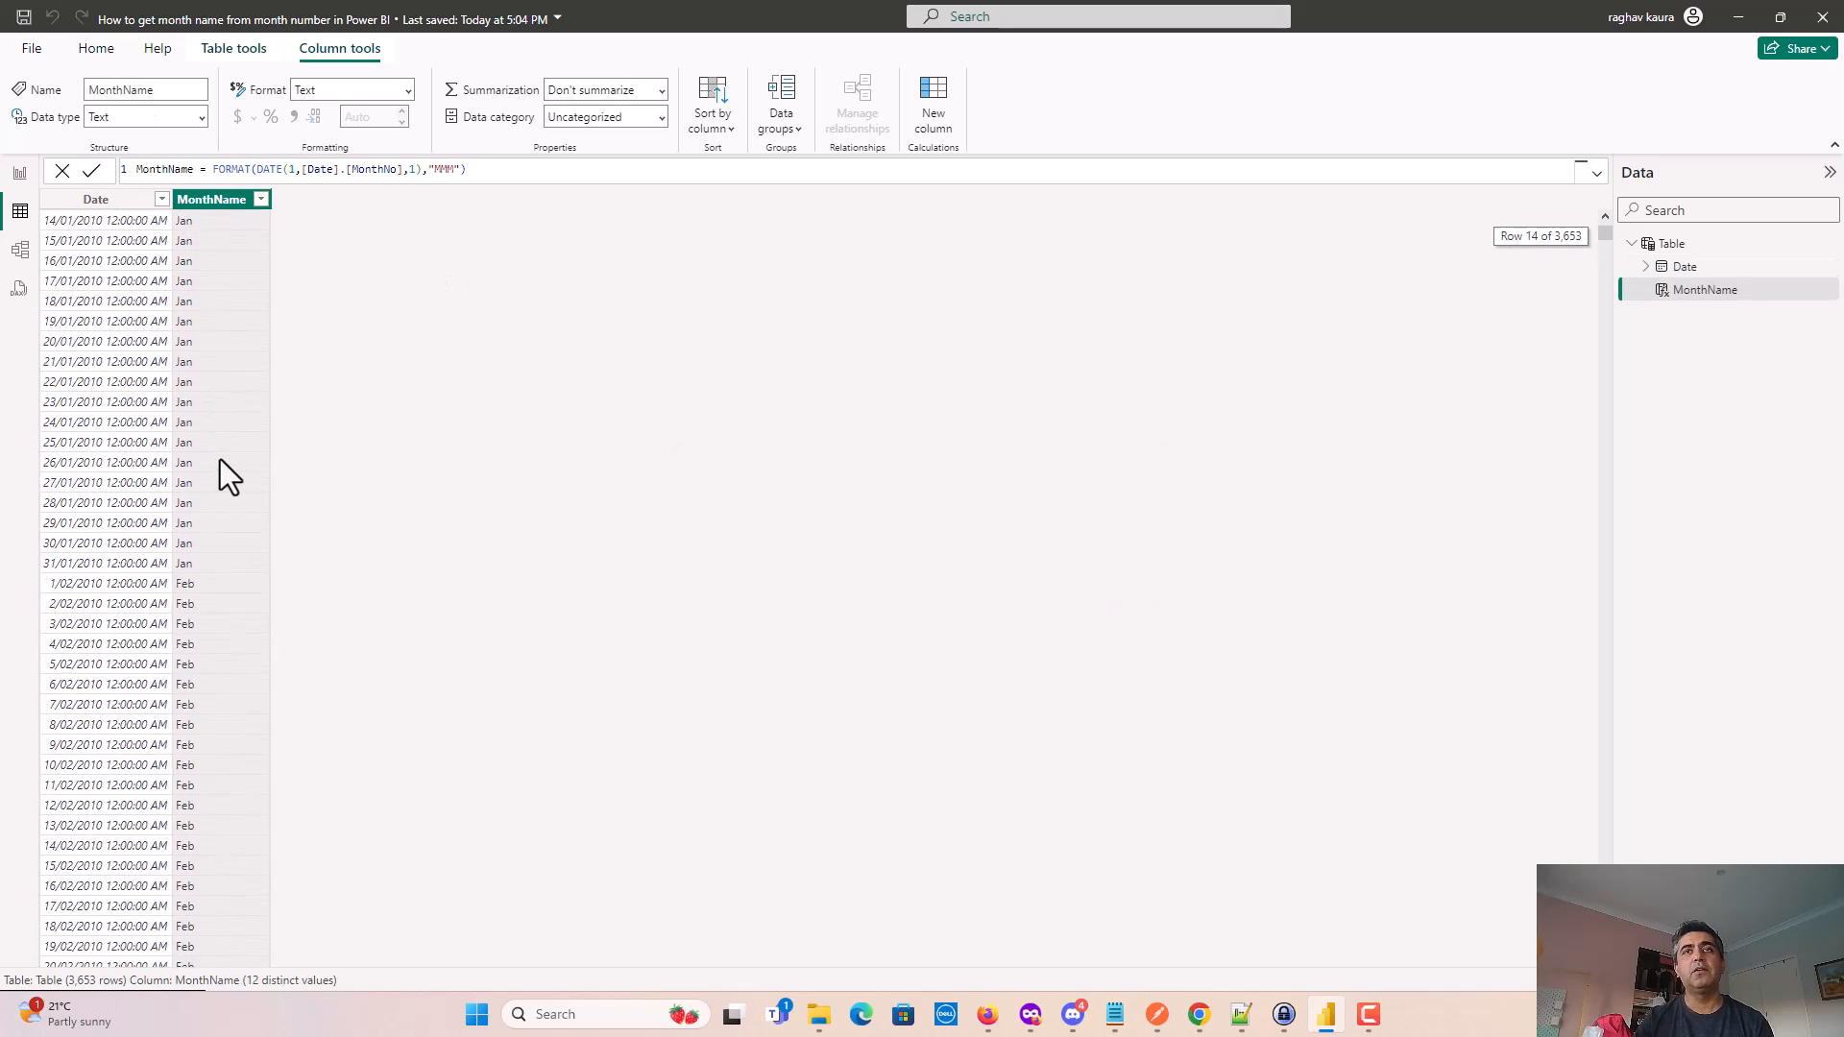
{"action": "scroll", "scroll_direction": "down", "scroll_amount": 3}
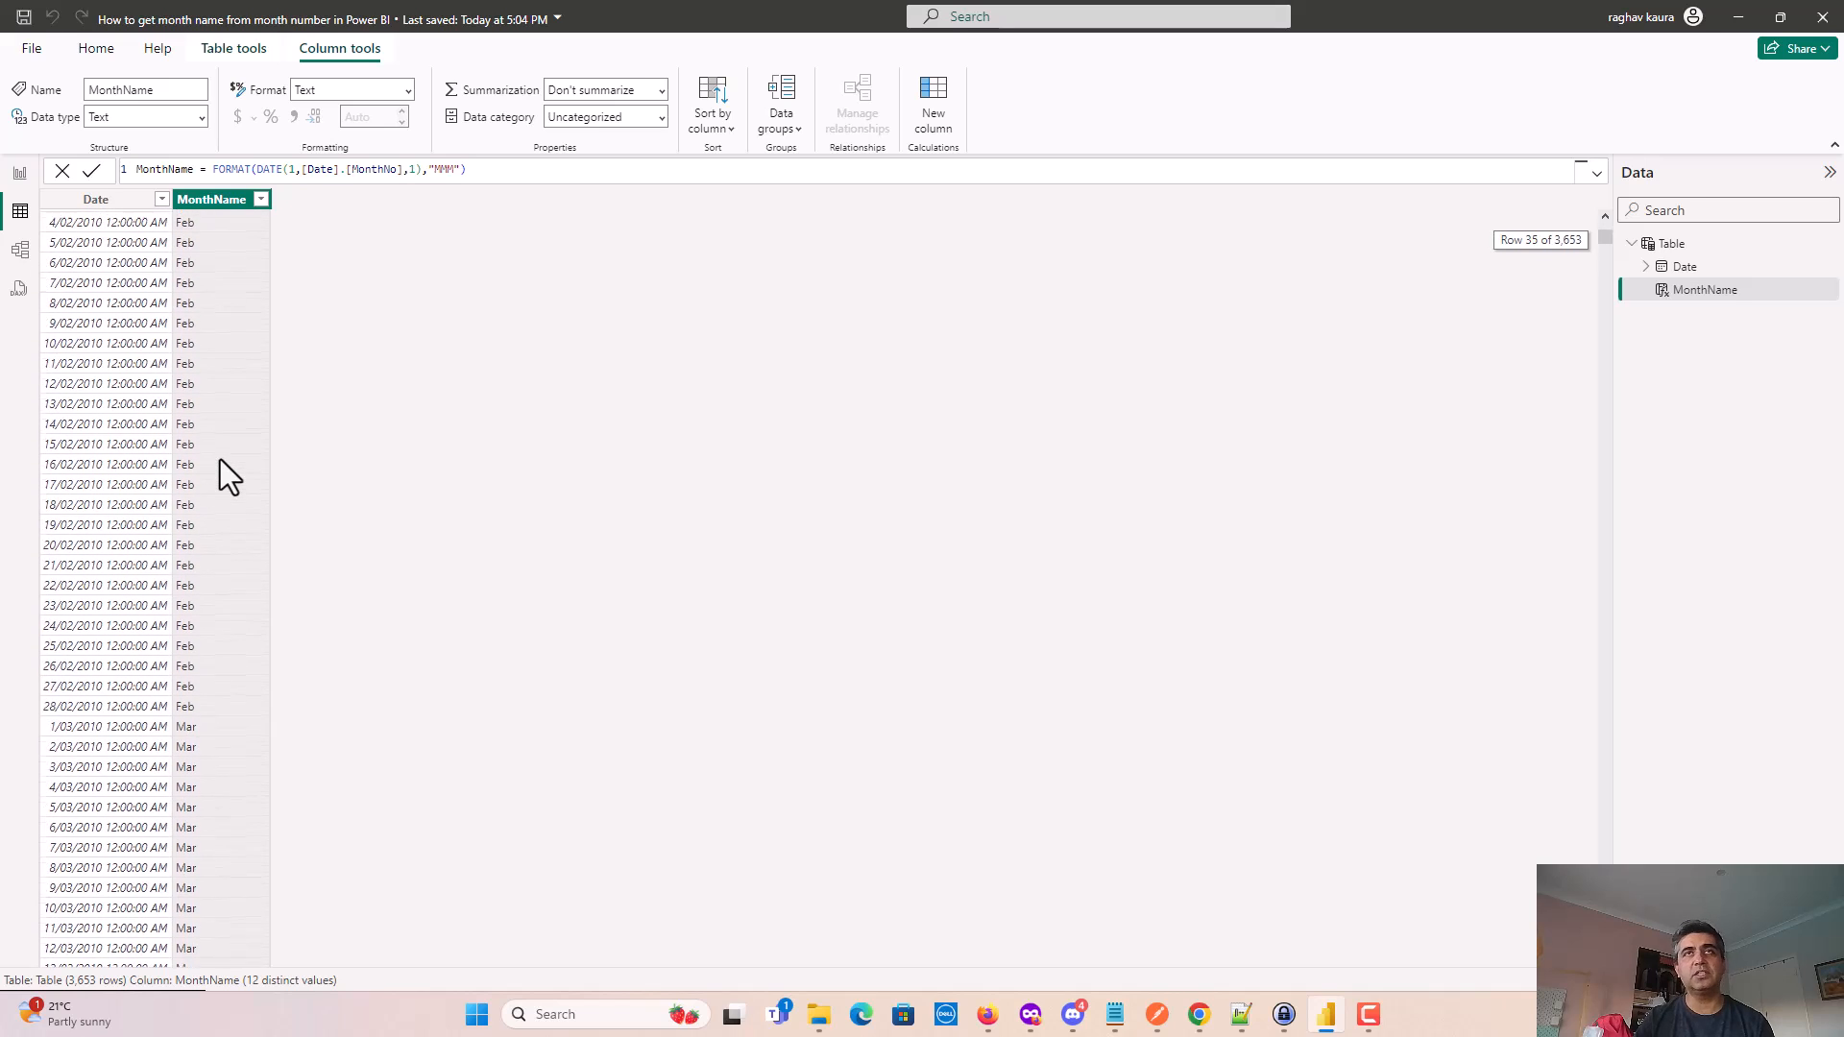
{"action": "scroll", "scroll_direction": "up", "scroll_amount": 3}
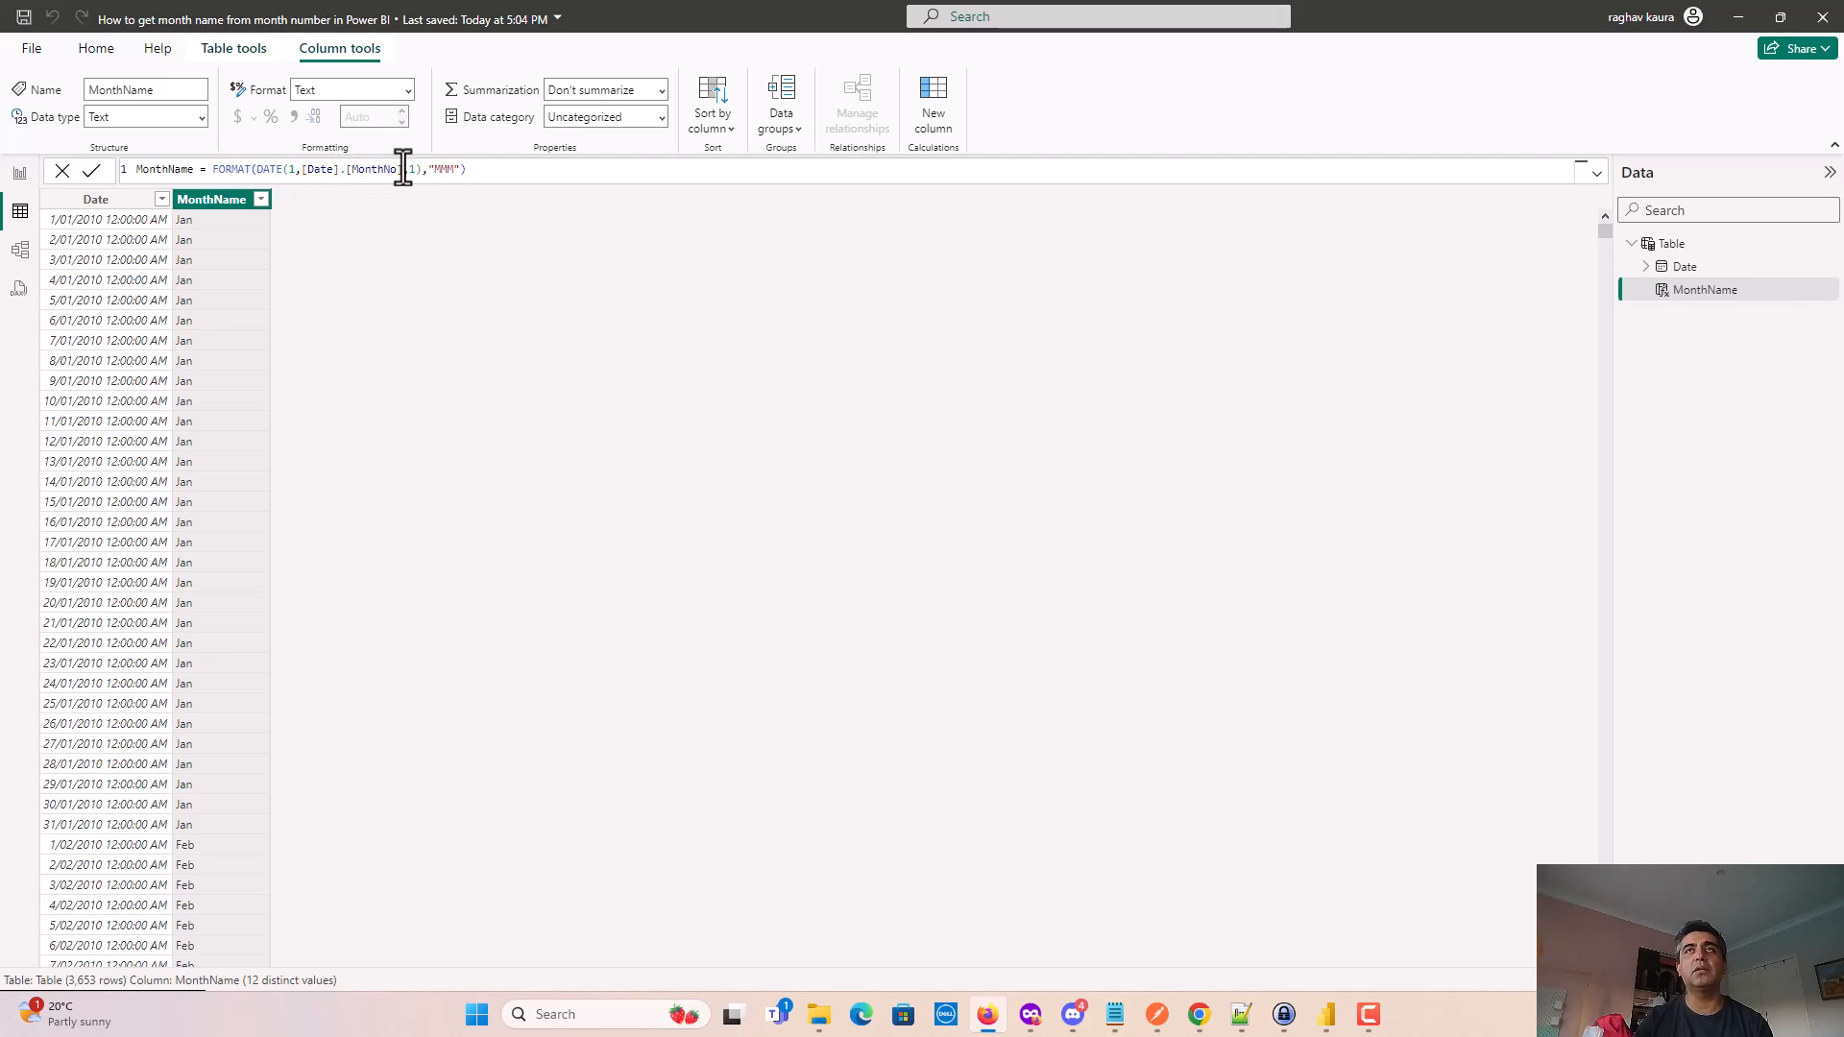
{"action": "mouse_move", "coordinate": [100, 243]}
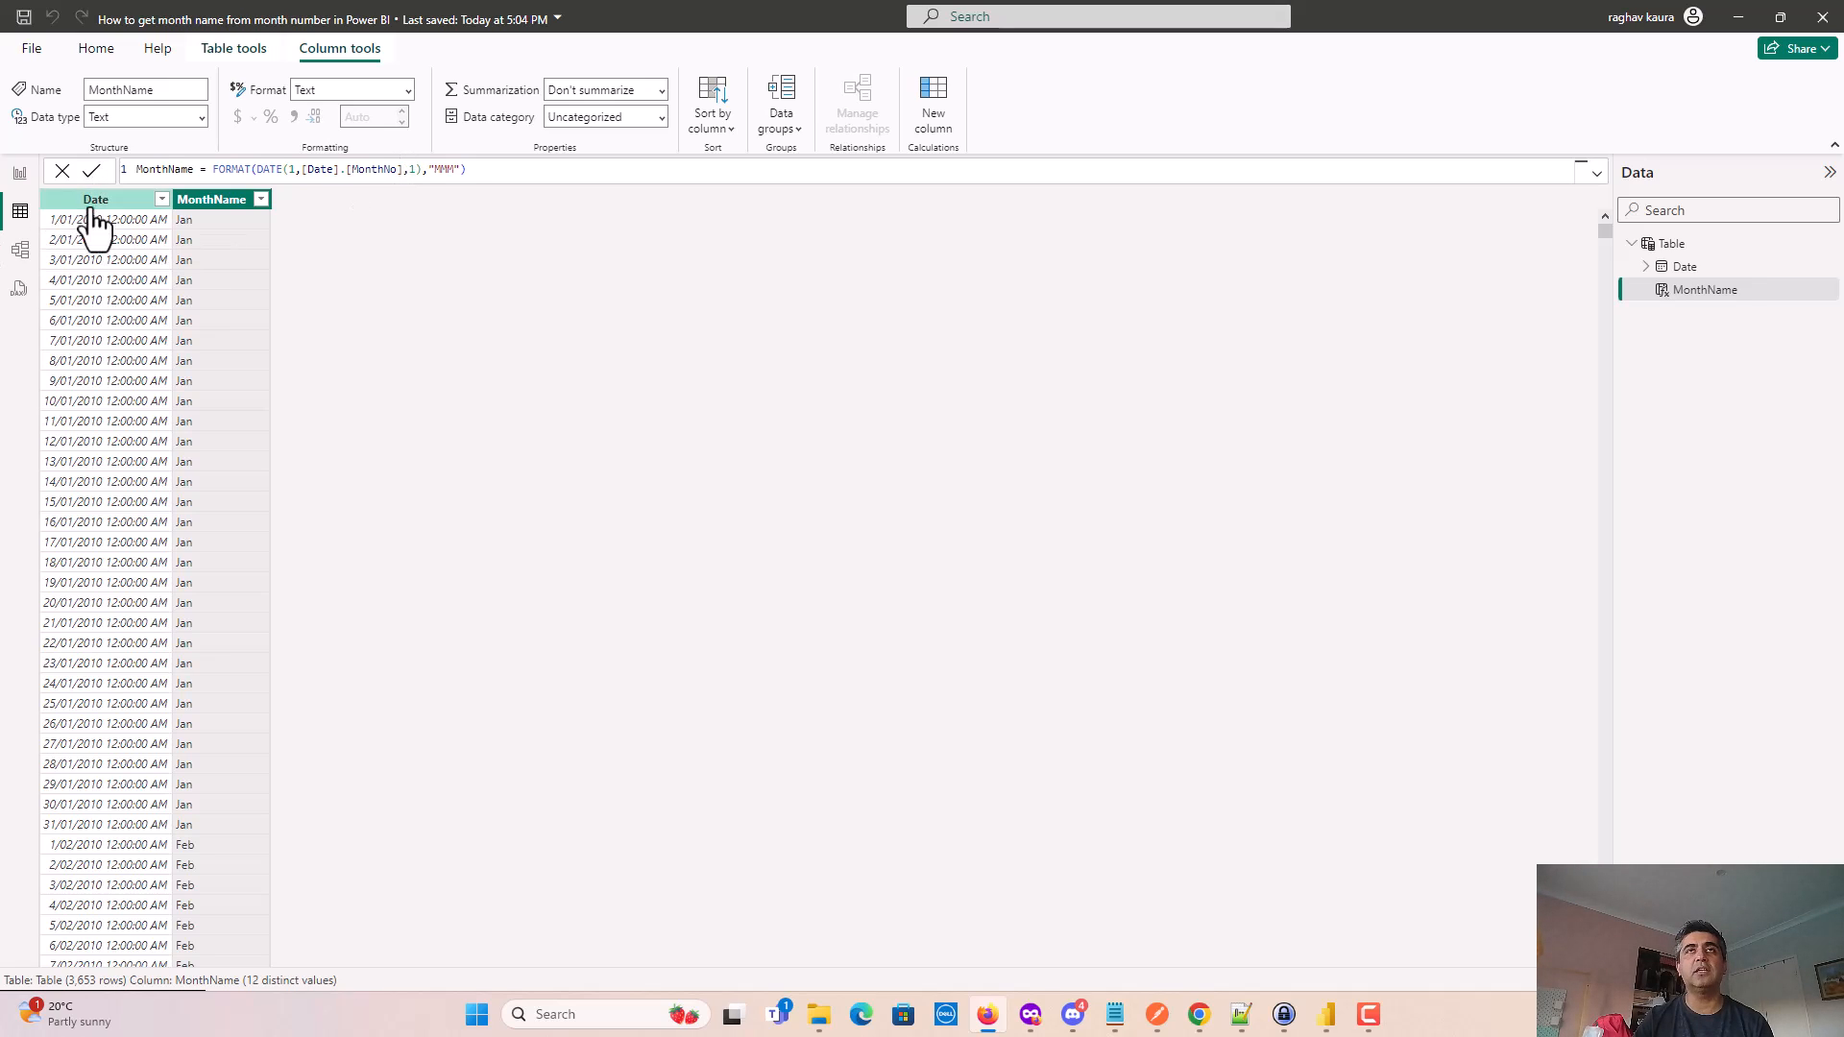
{"action": "mouse_move", "coordinate": [345, 199]}
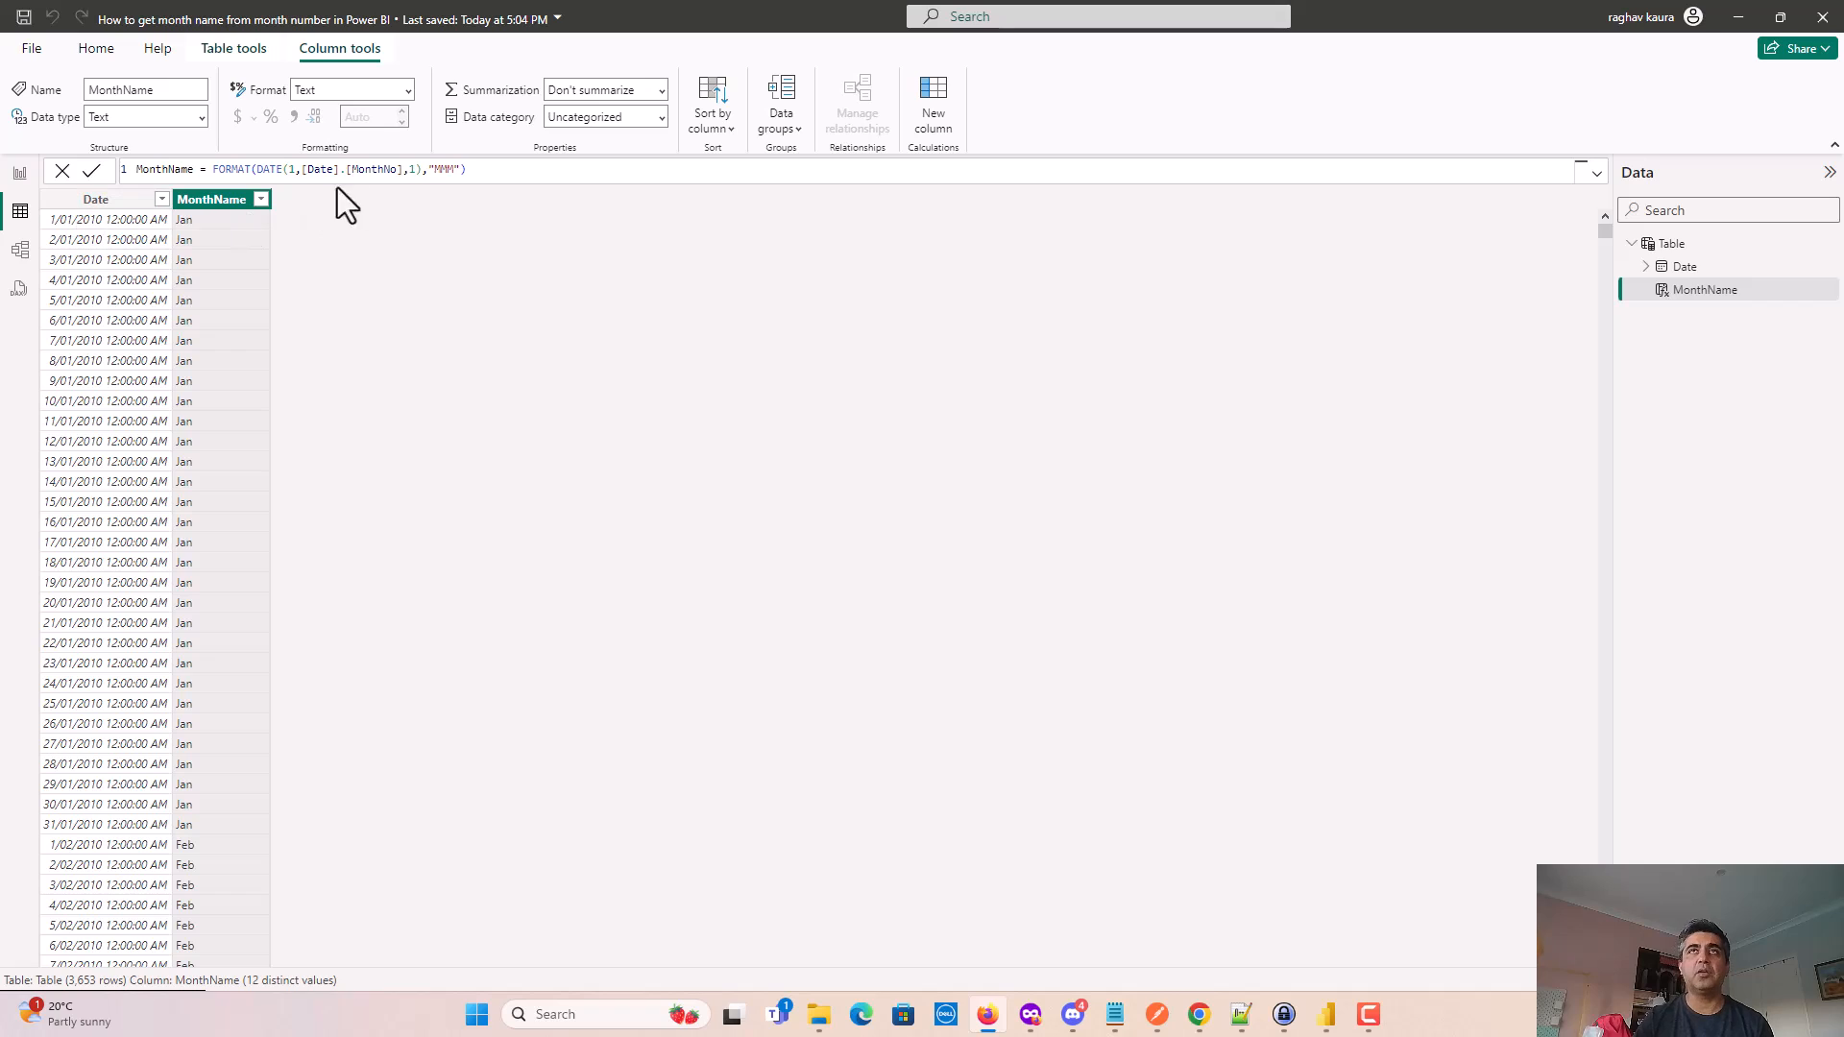
{"action": "mouse_move", "coordinate": [335, 176]}
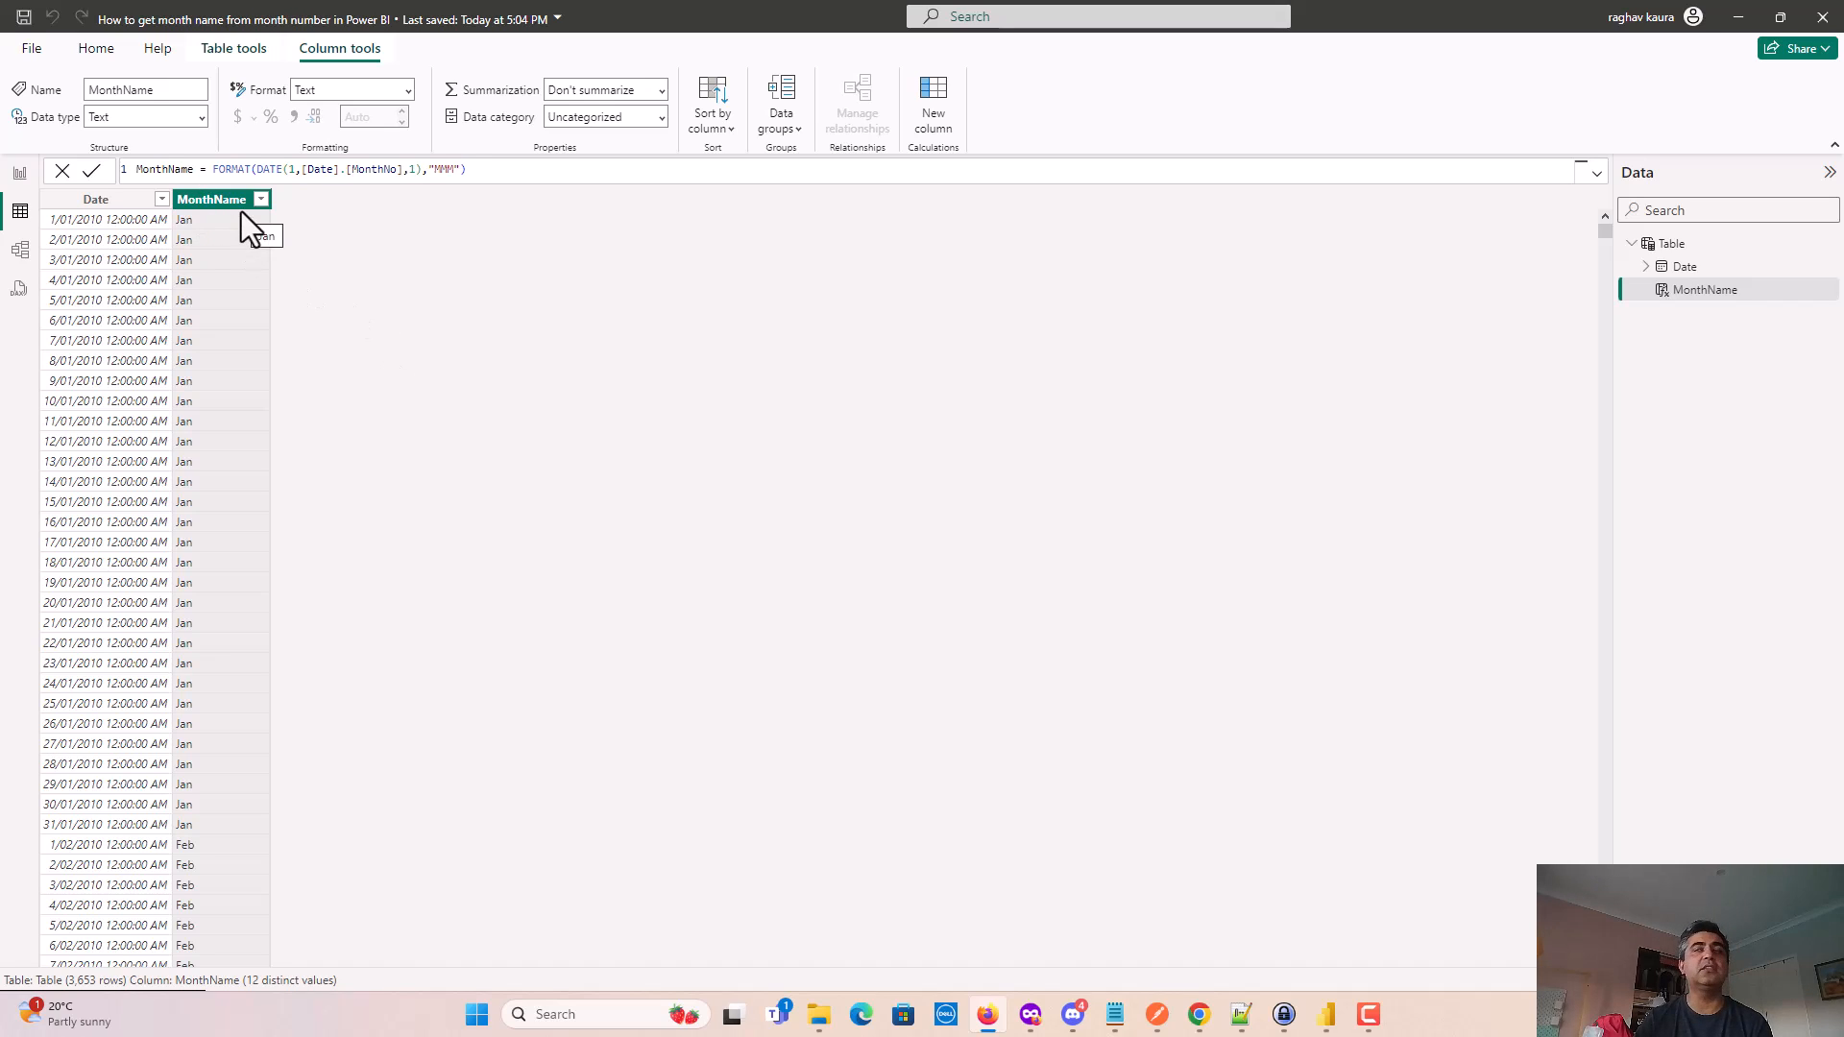
{"action": "mouse_move", "coordinate": [362, 168]}
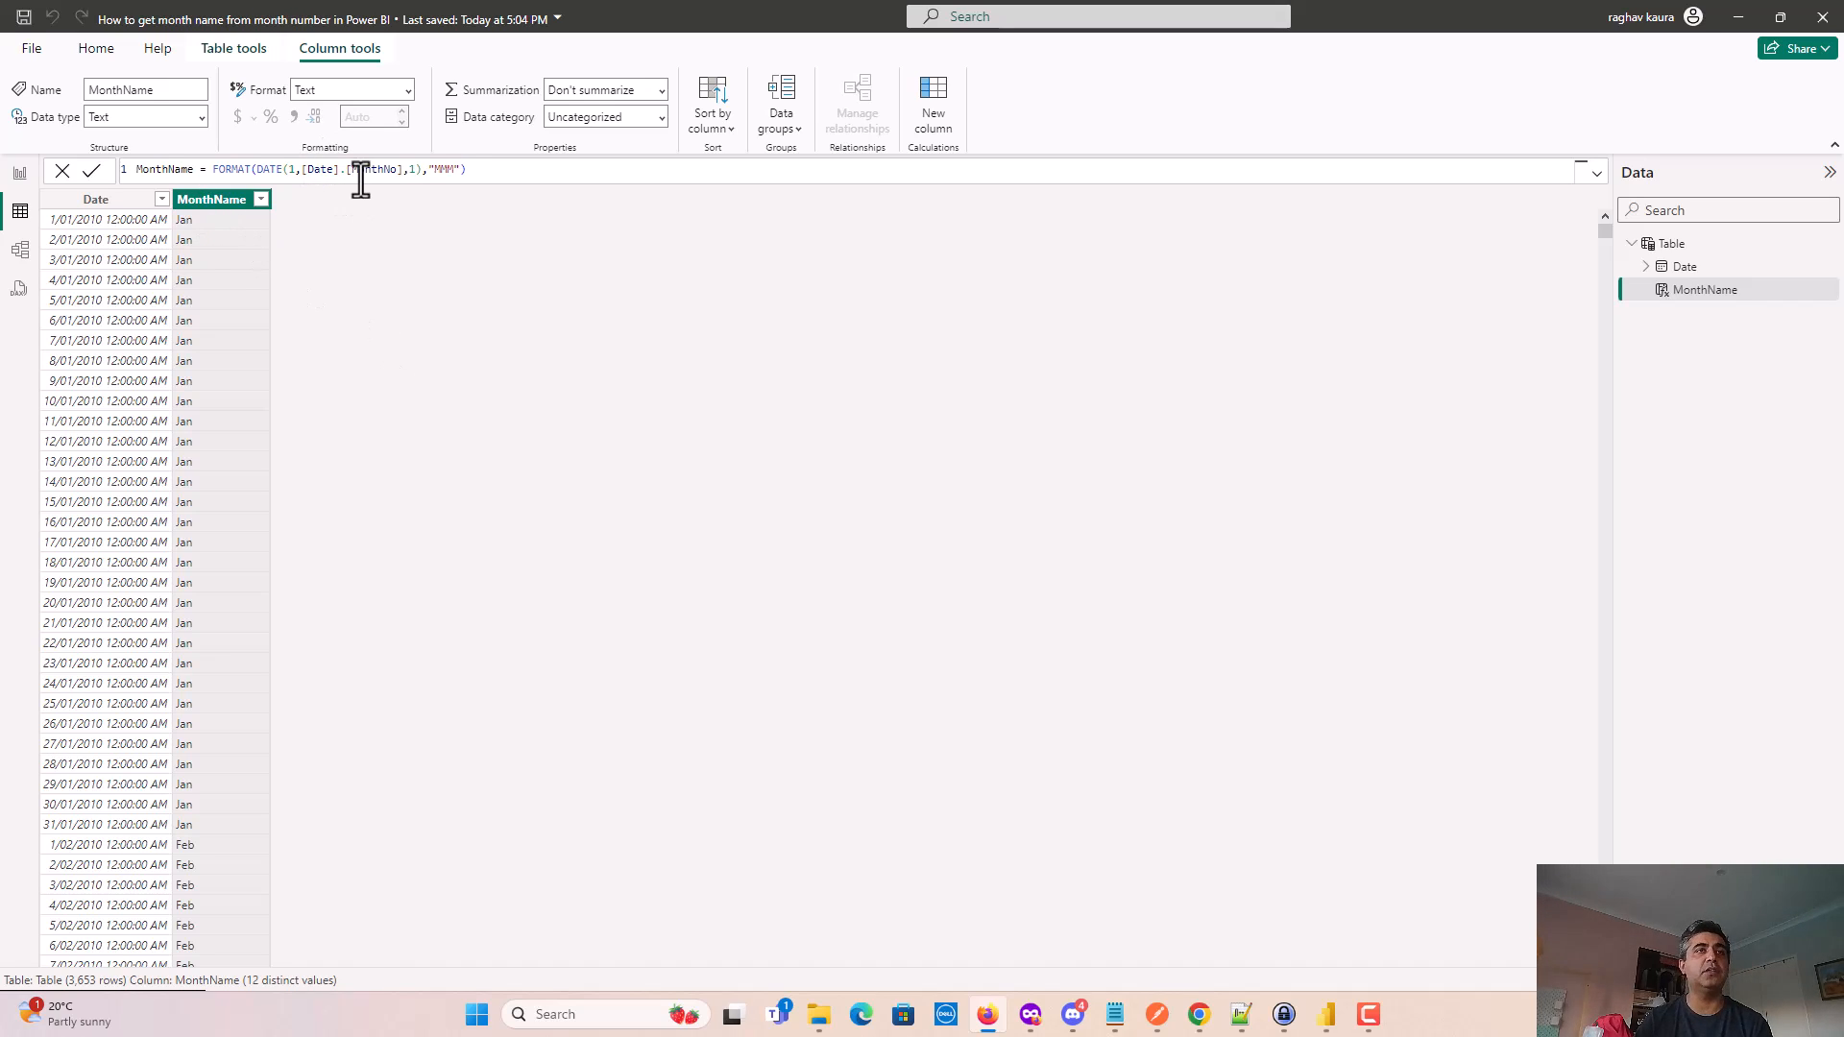